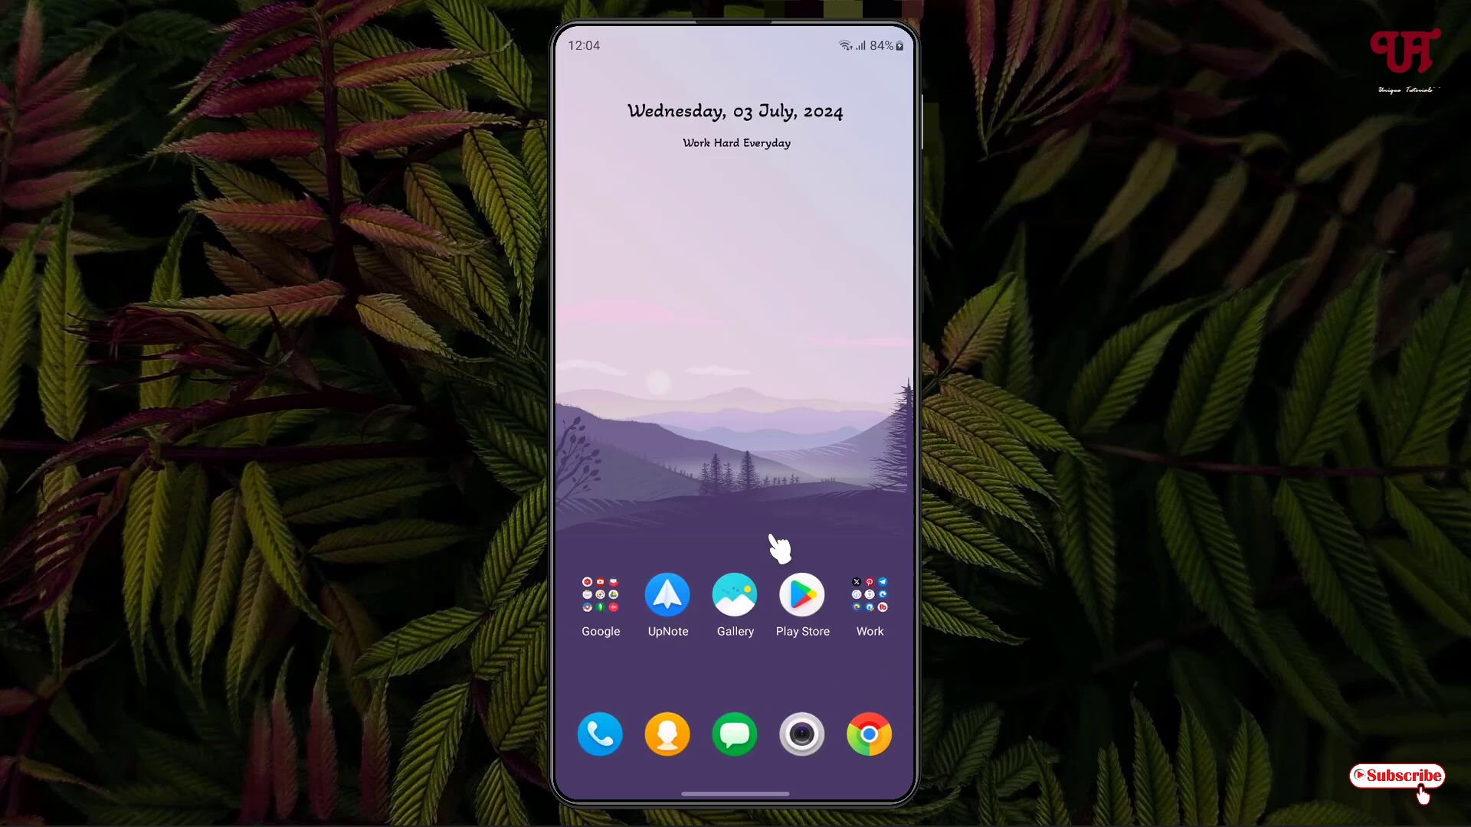
{"action": "mouse_move", "coordinate": [785, 539]}
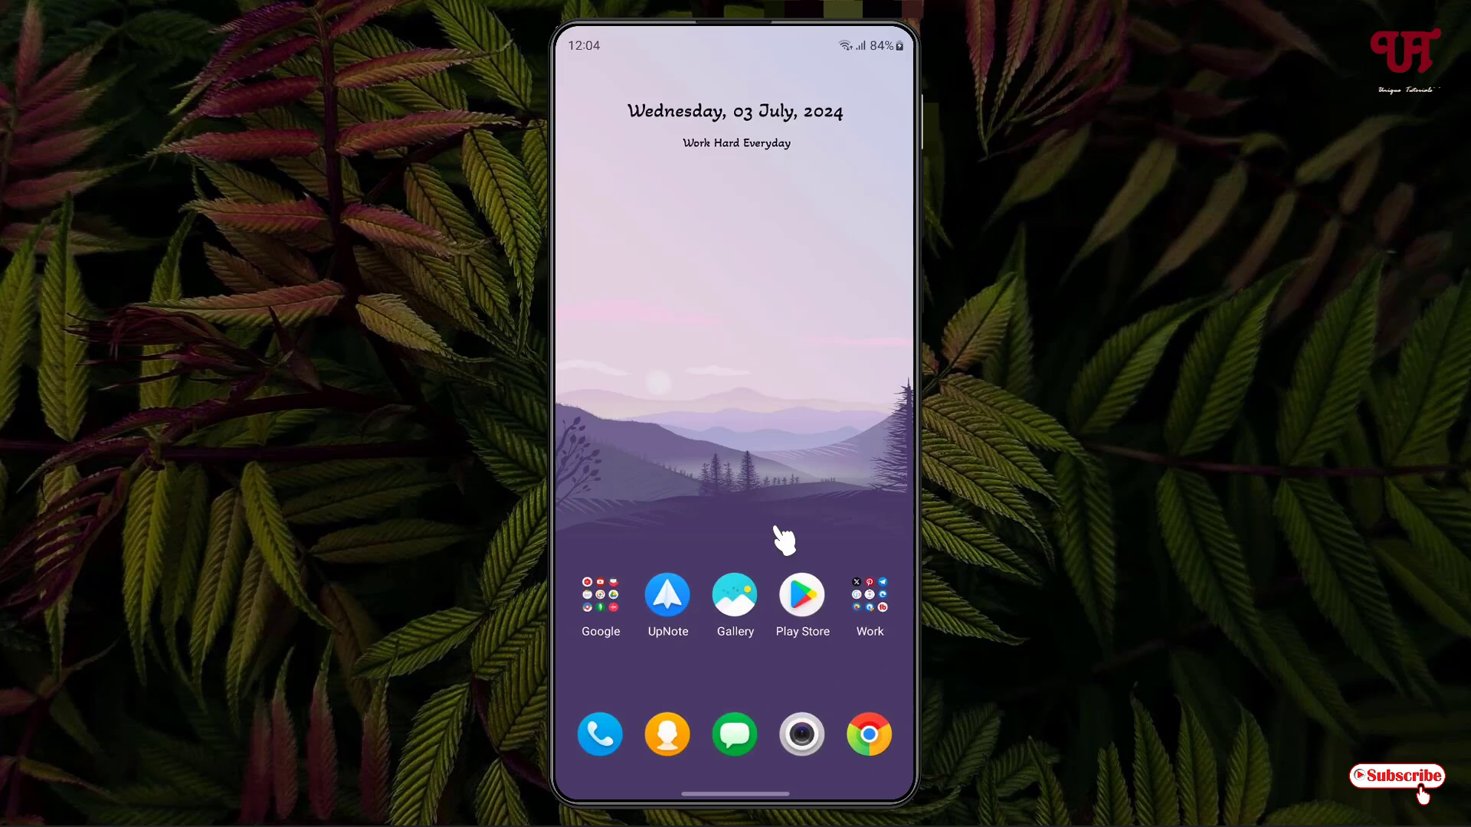
{"action": "mouse_move", "coordinate": [738, 560]}
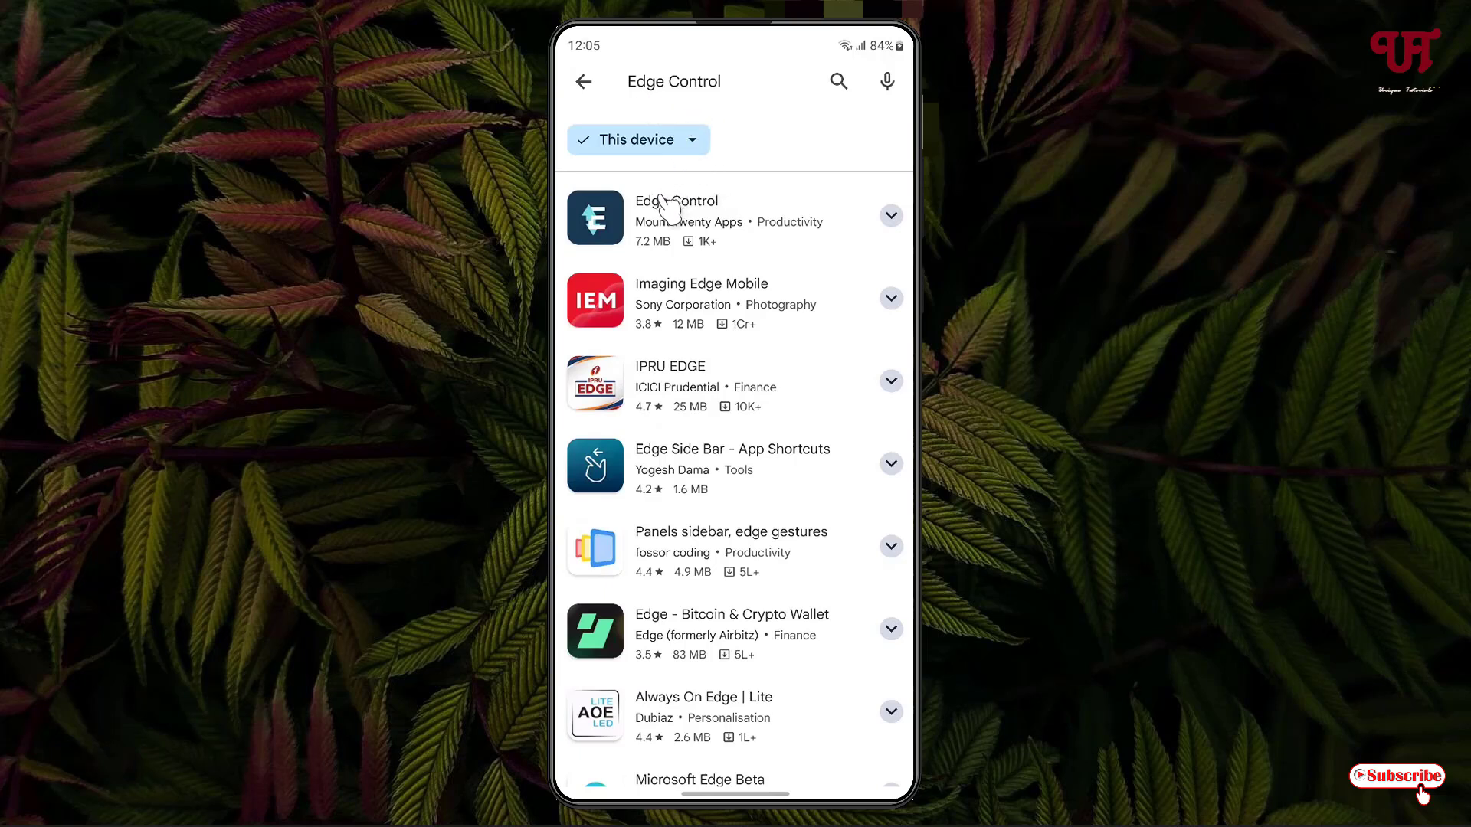
{"action": "mouse_move", "coordinate": [662, 238]}
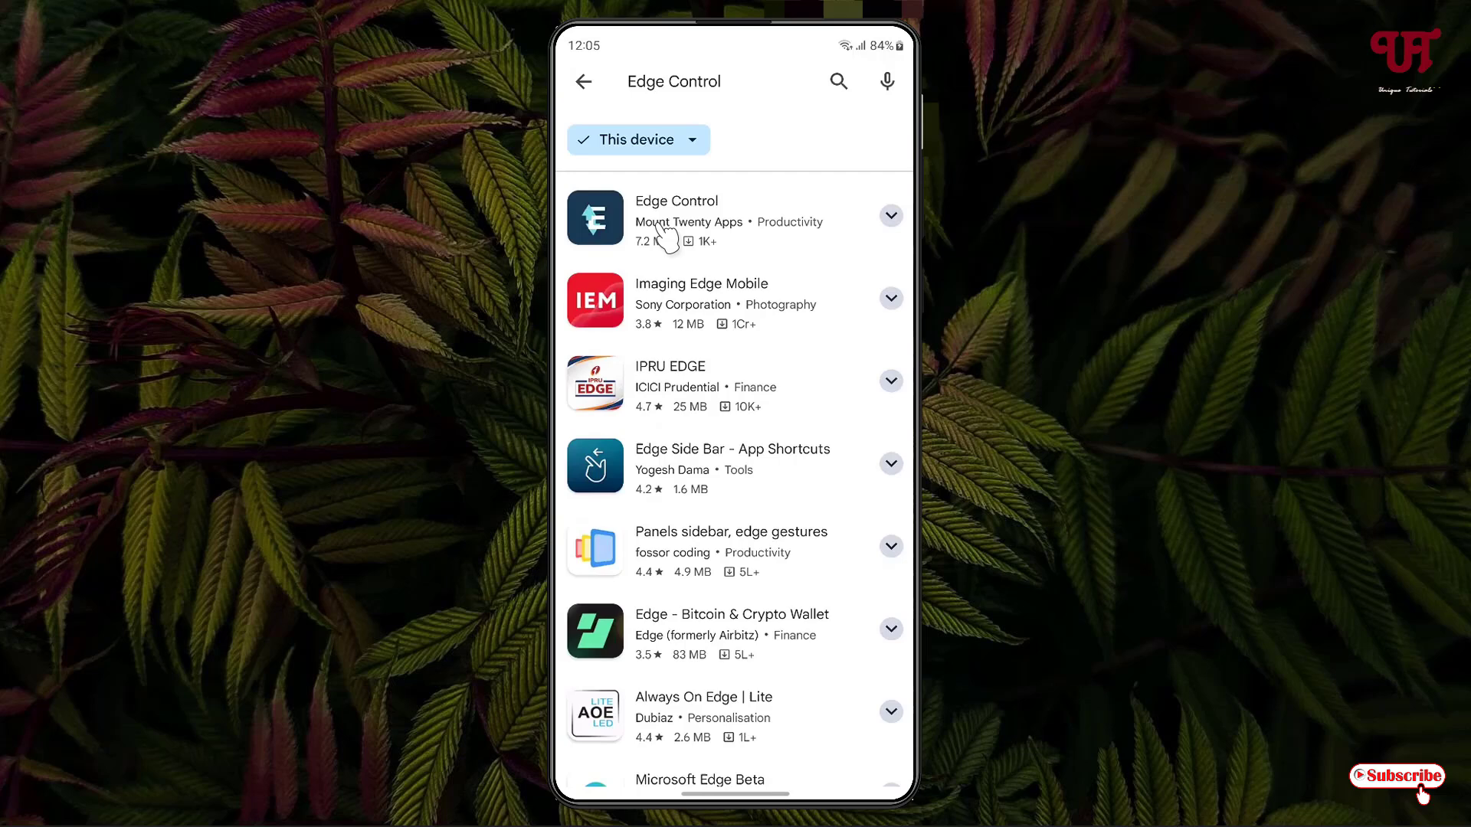
- Install Edge Control from its Play Store listing and launch it
{"action": "left_click", "coordinate": [676, 219]}
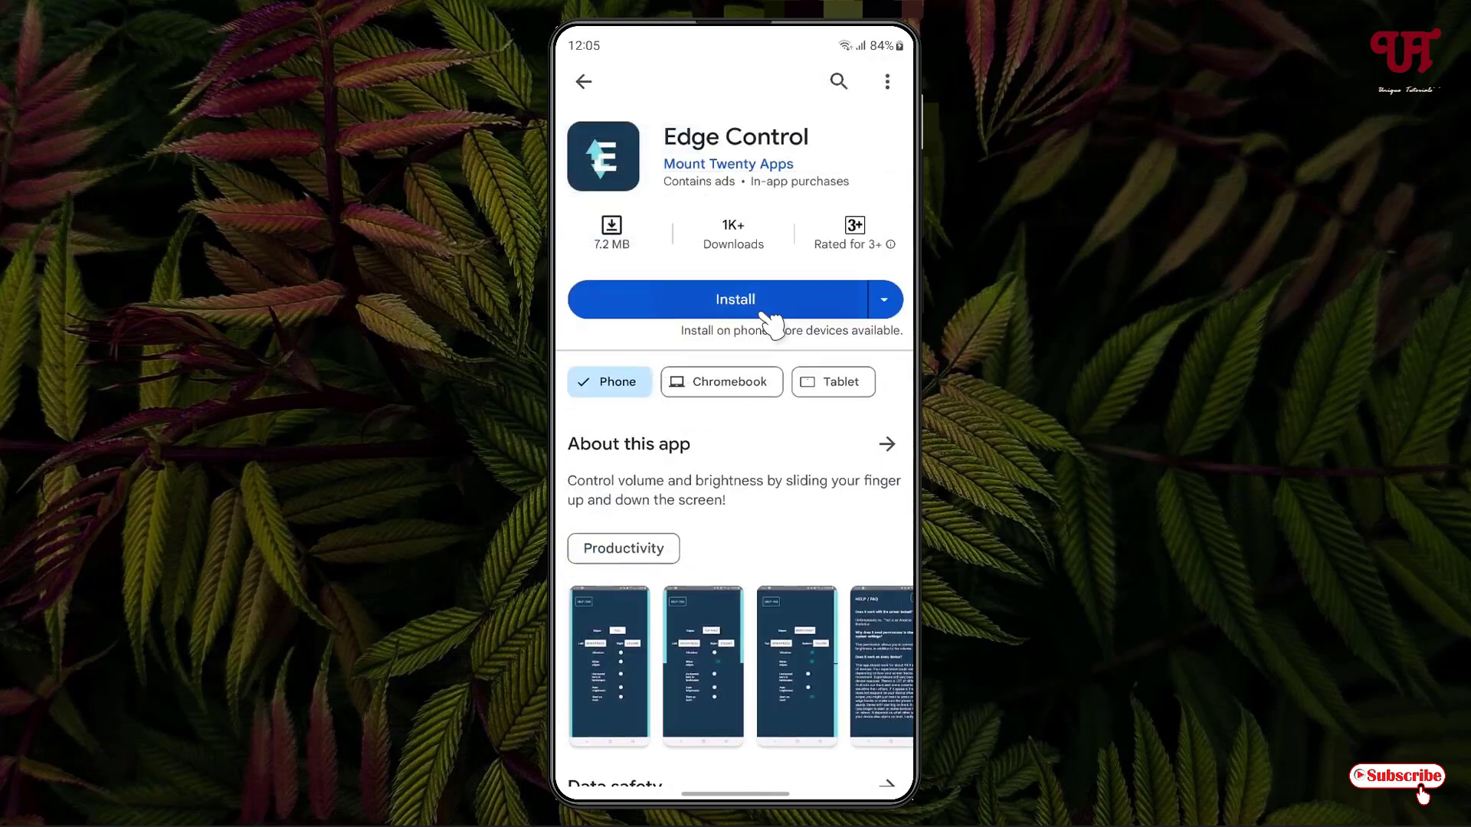
{"action": "left_click", "coordinate": [735, 300]}
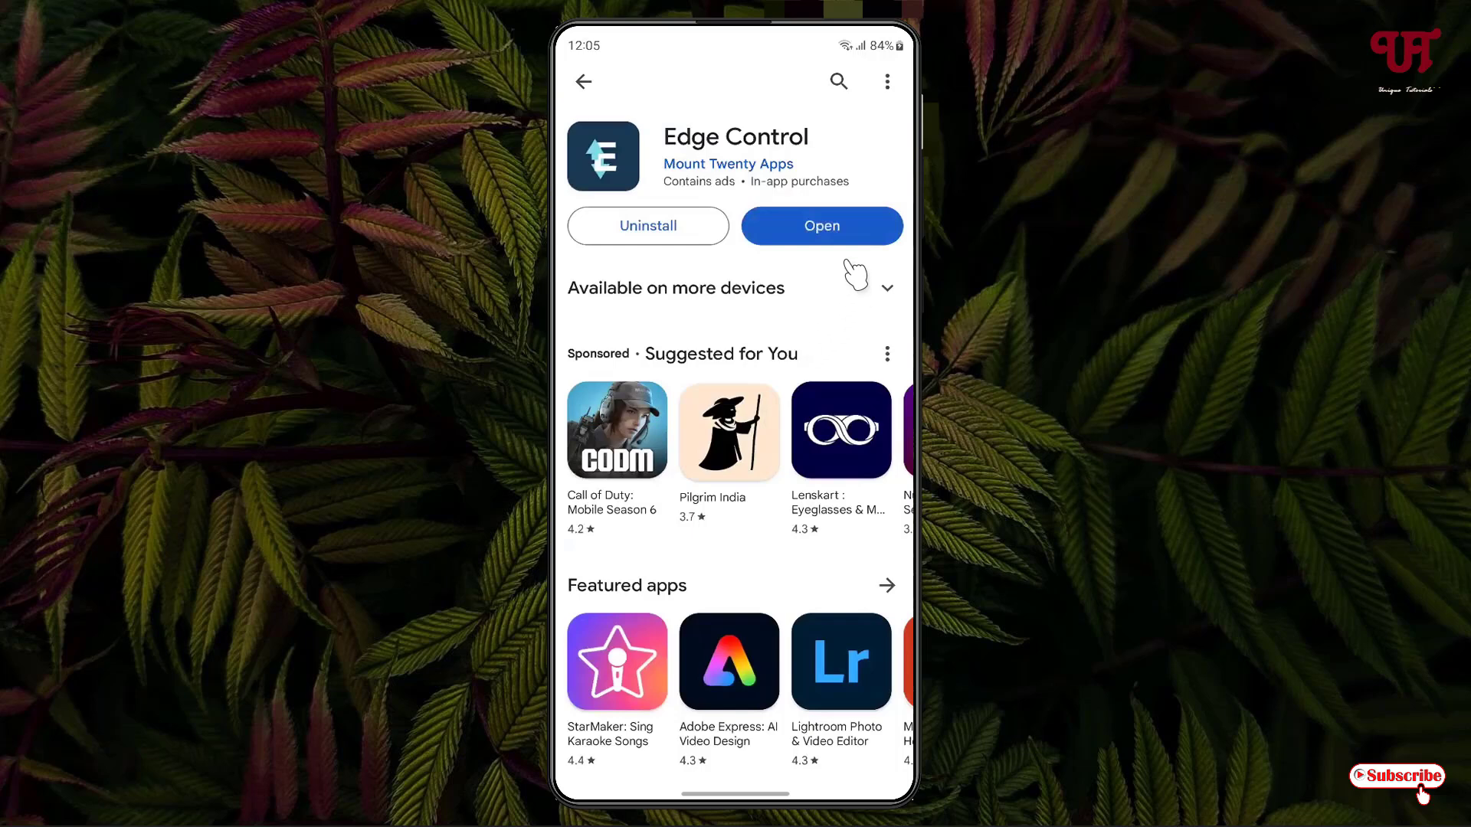
{"action": "left_click", "coordinate": [821, 226]}
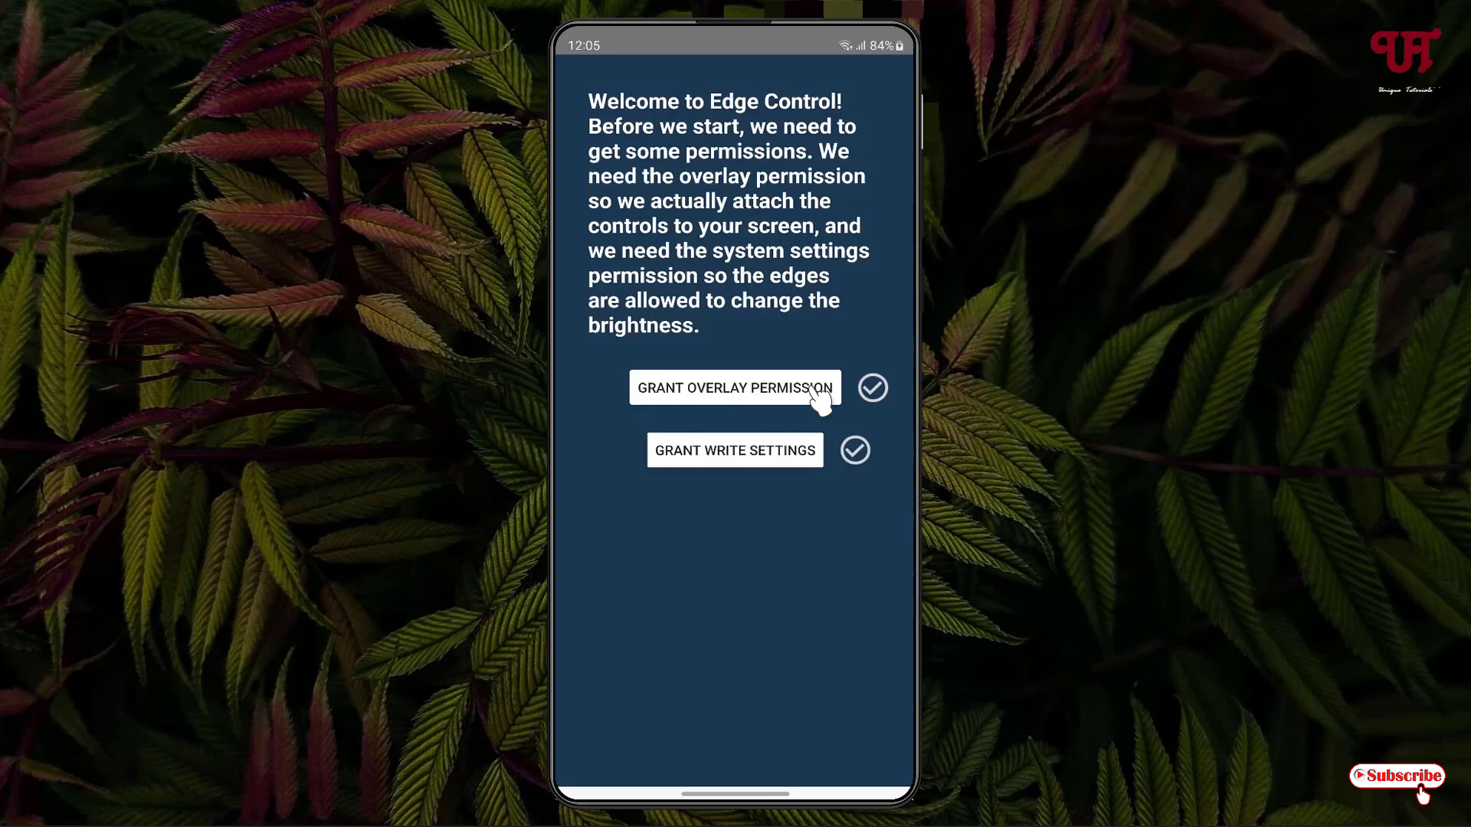
- Grant Edge Control the display-over-other-apps and modify-system-settings permissions
{"action": "left_click", "coordinate": [734, 388]}
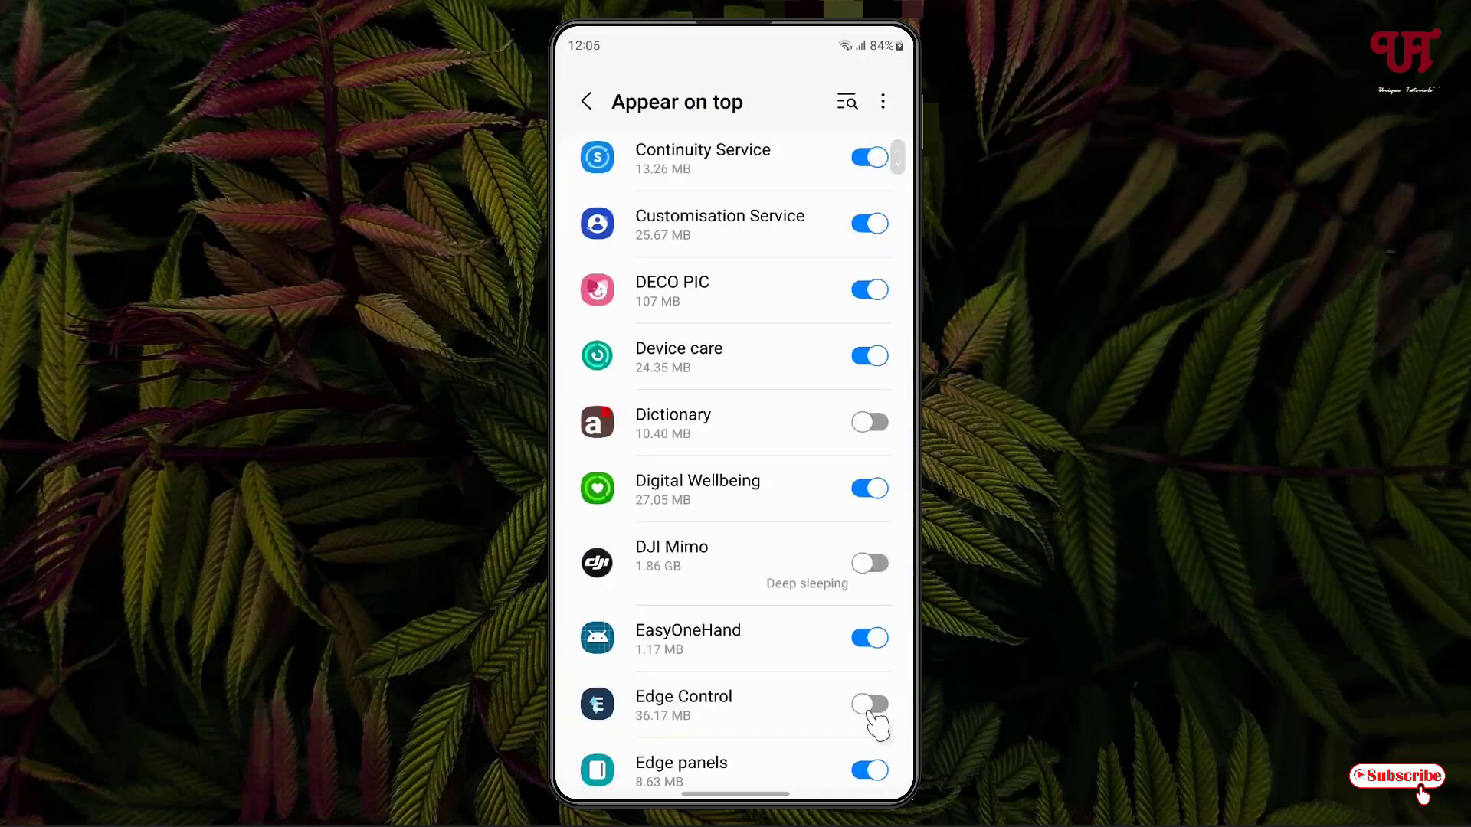
{"action": "left_click", "coordinate": [869, 705]}
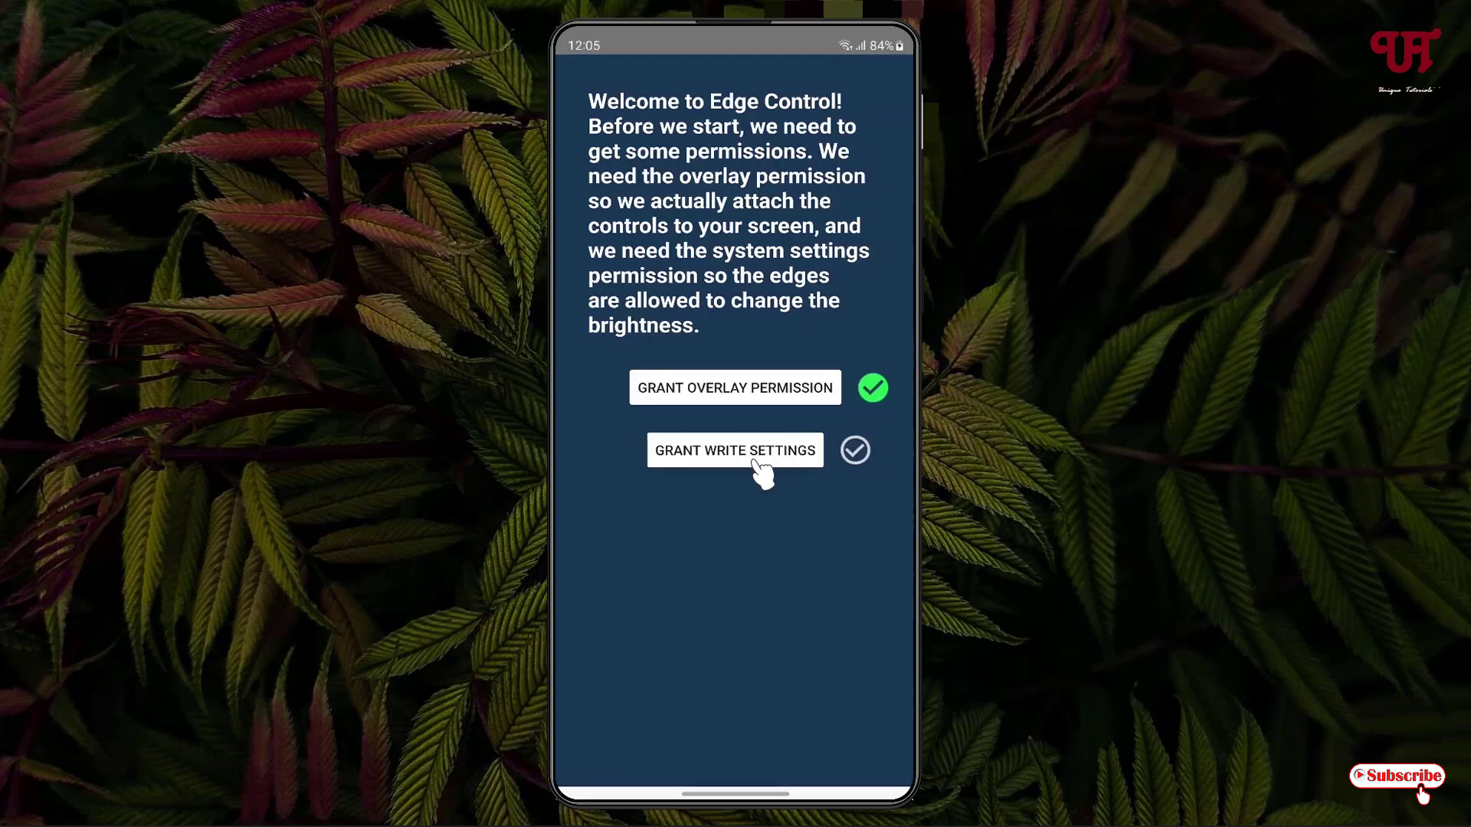
{"action": "left_click", "coordinate": [735, 450]}
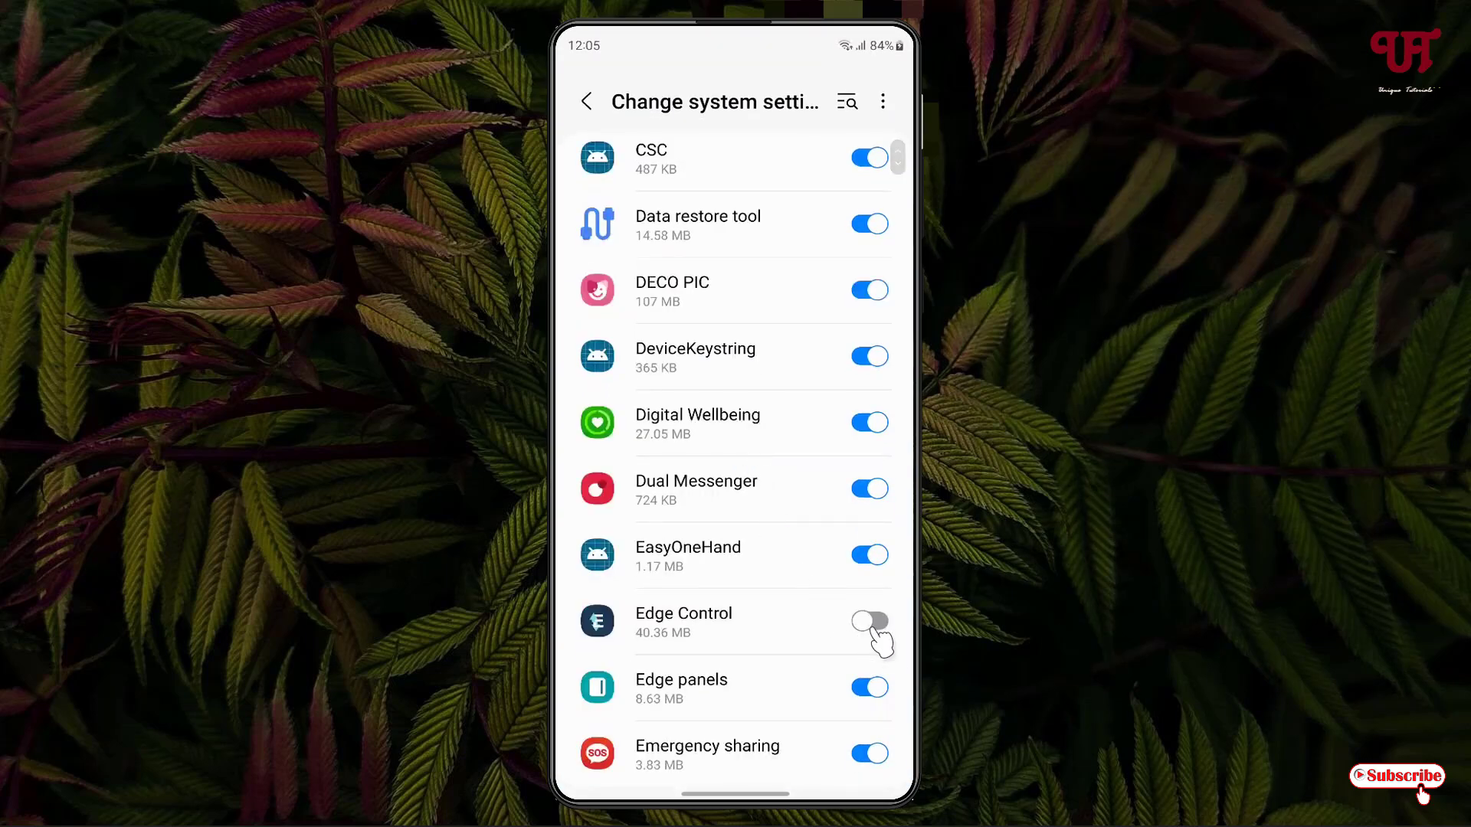
{"action": "left_click", "coordinate": [870, 621]}
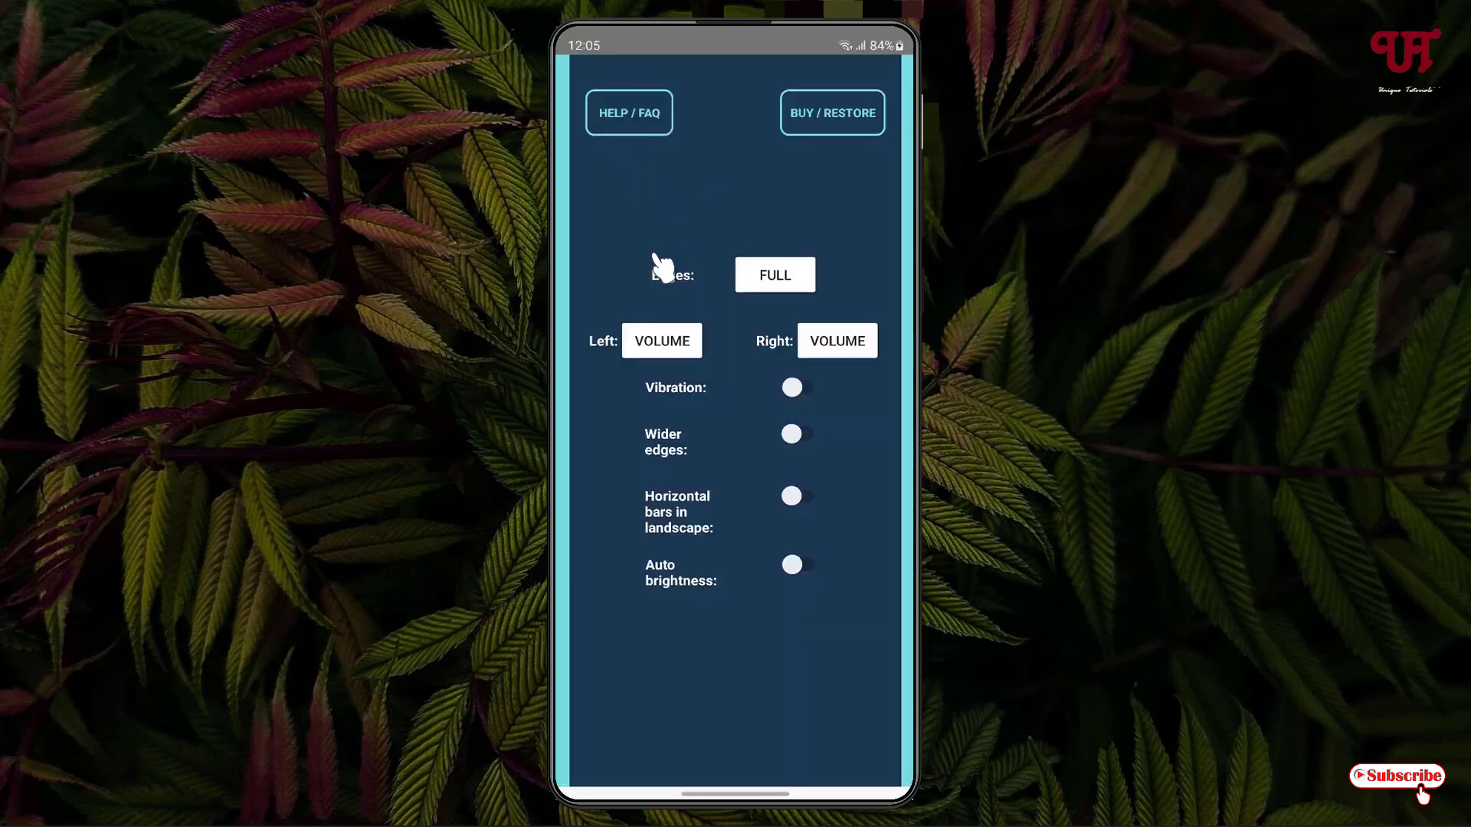
{"action": "mouse_move", "coordinate": [697, 303]}
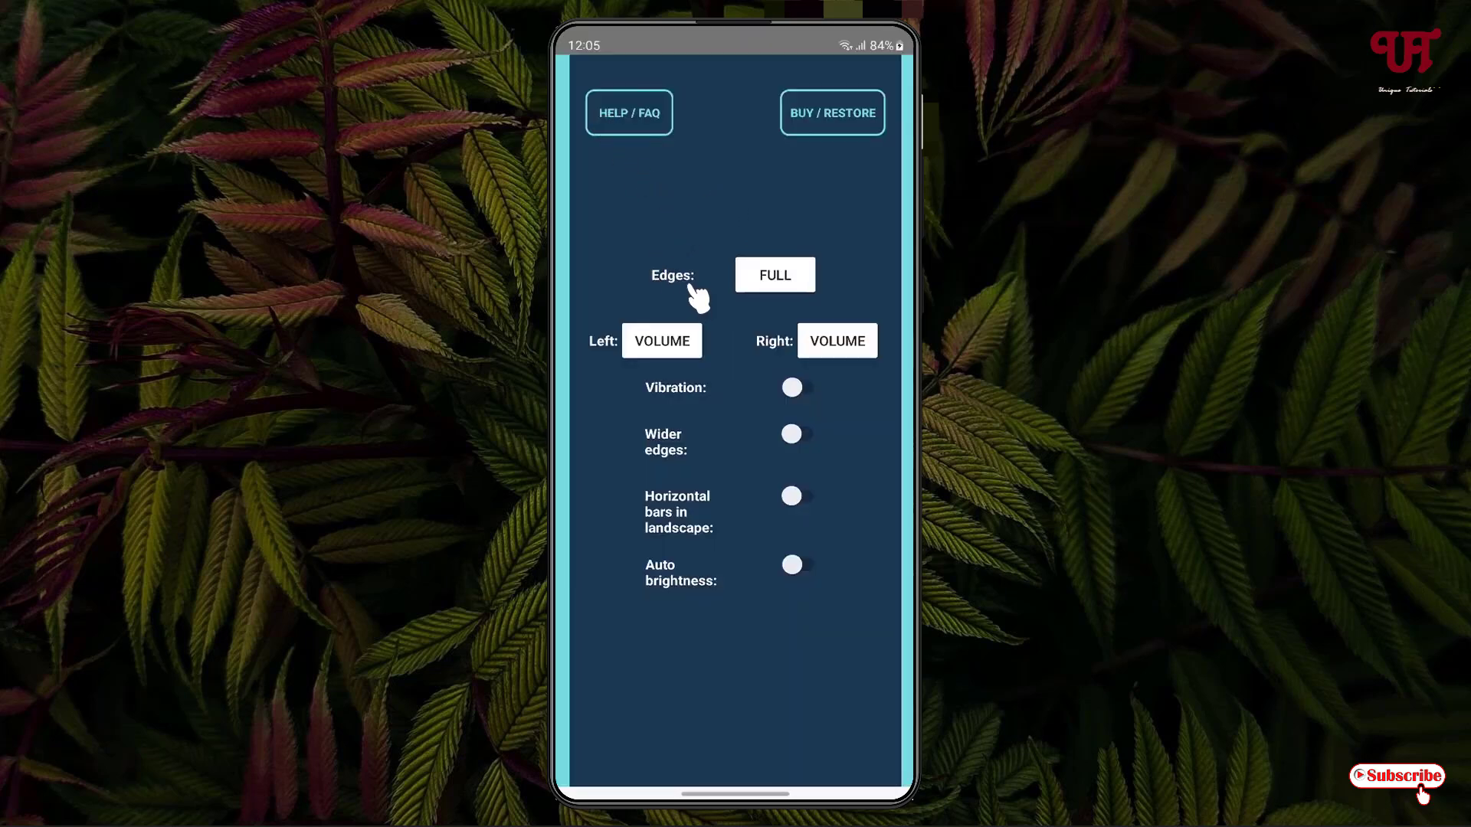
{"action": "mouse_move", "coordinate": [772, 297]}
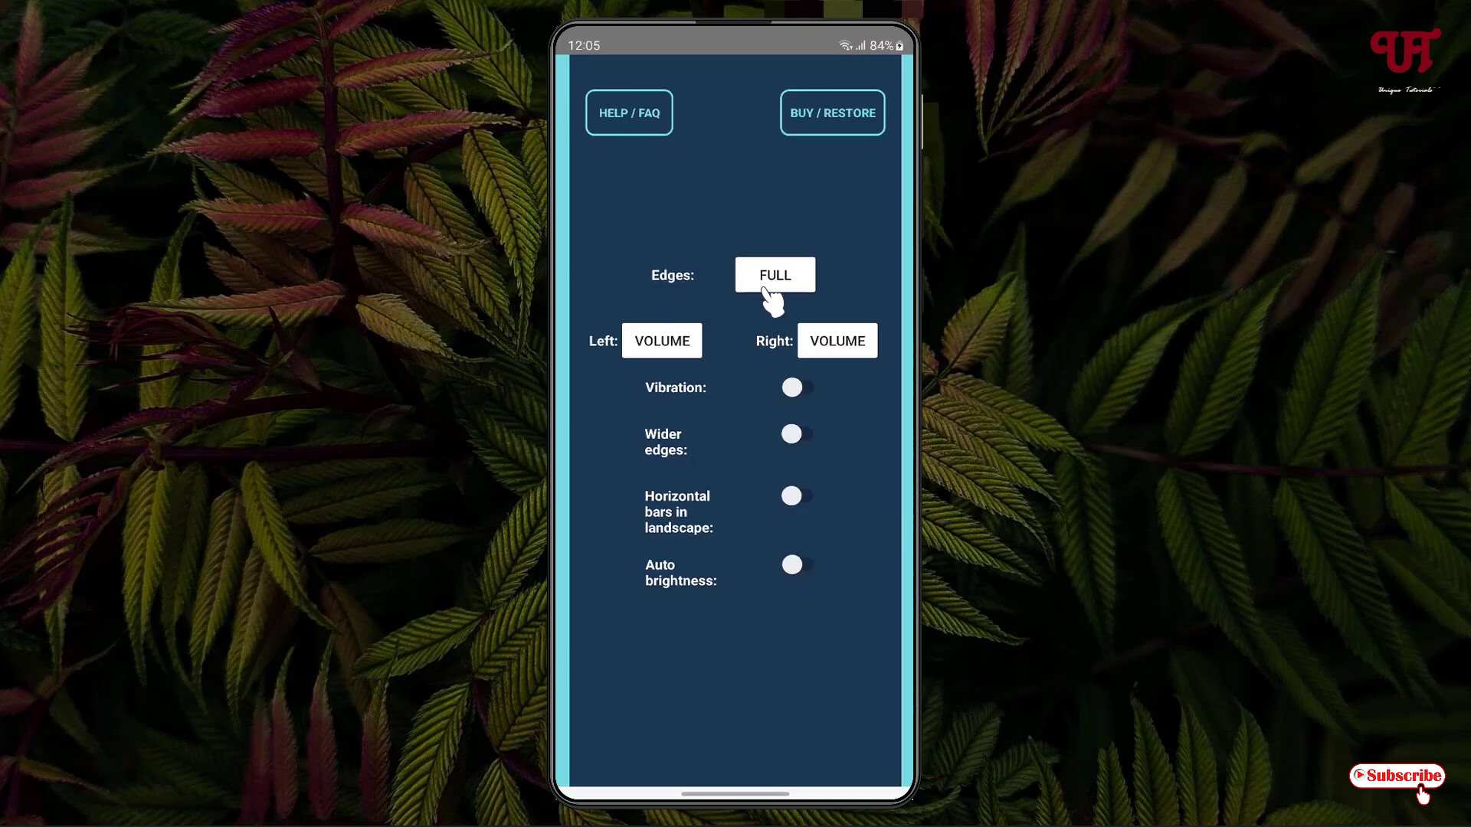
- Try Top Half and Bottom Half edge layouts, then set the edges to Full
{"action": "left_click", "coordinate": [774, 275]}
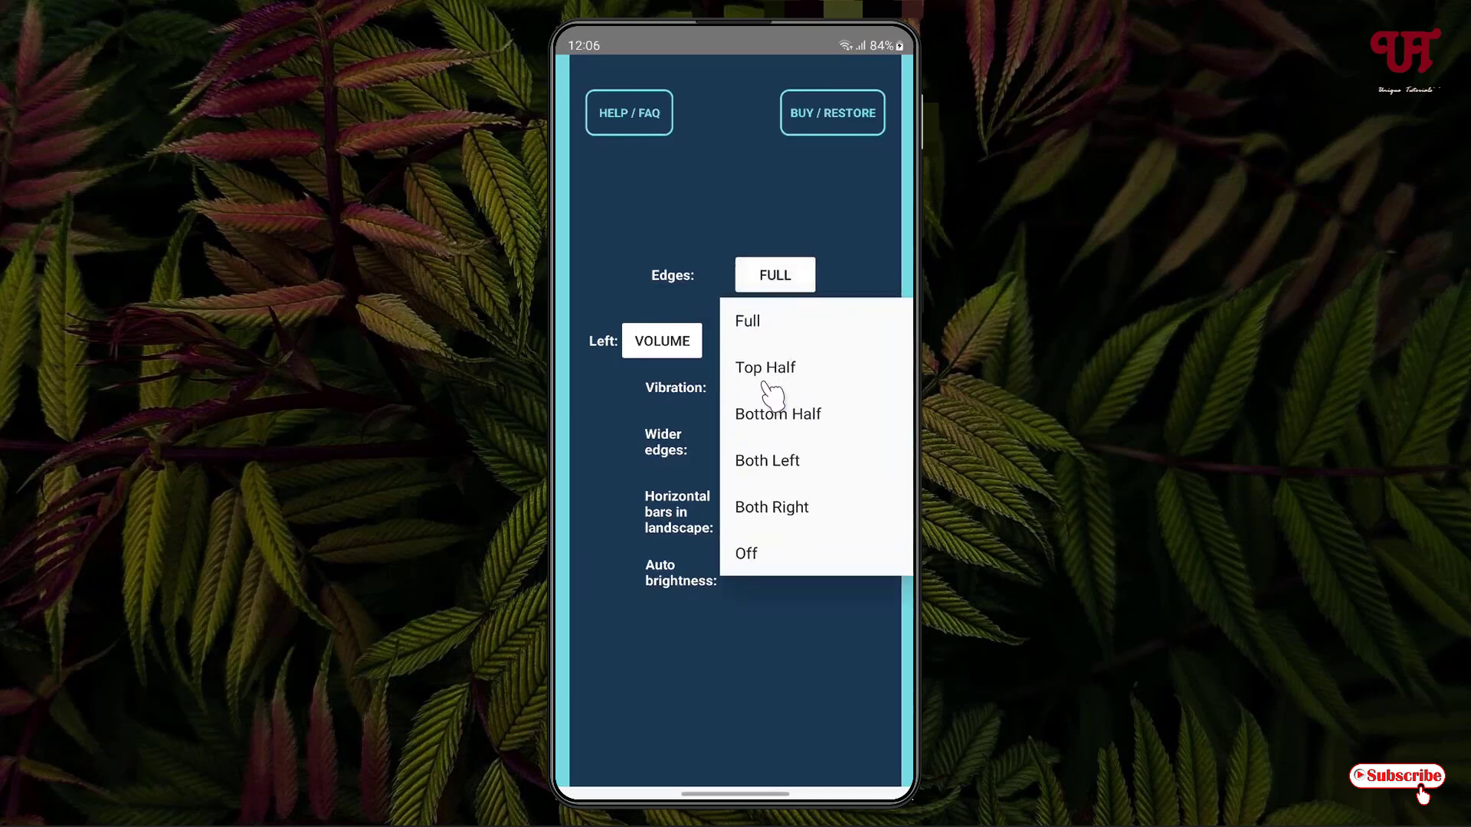
{"action": "mouse_move", "coordinate": [584, 265]}
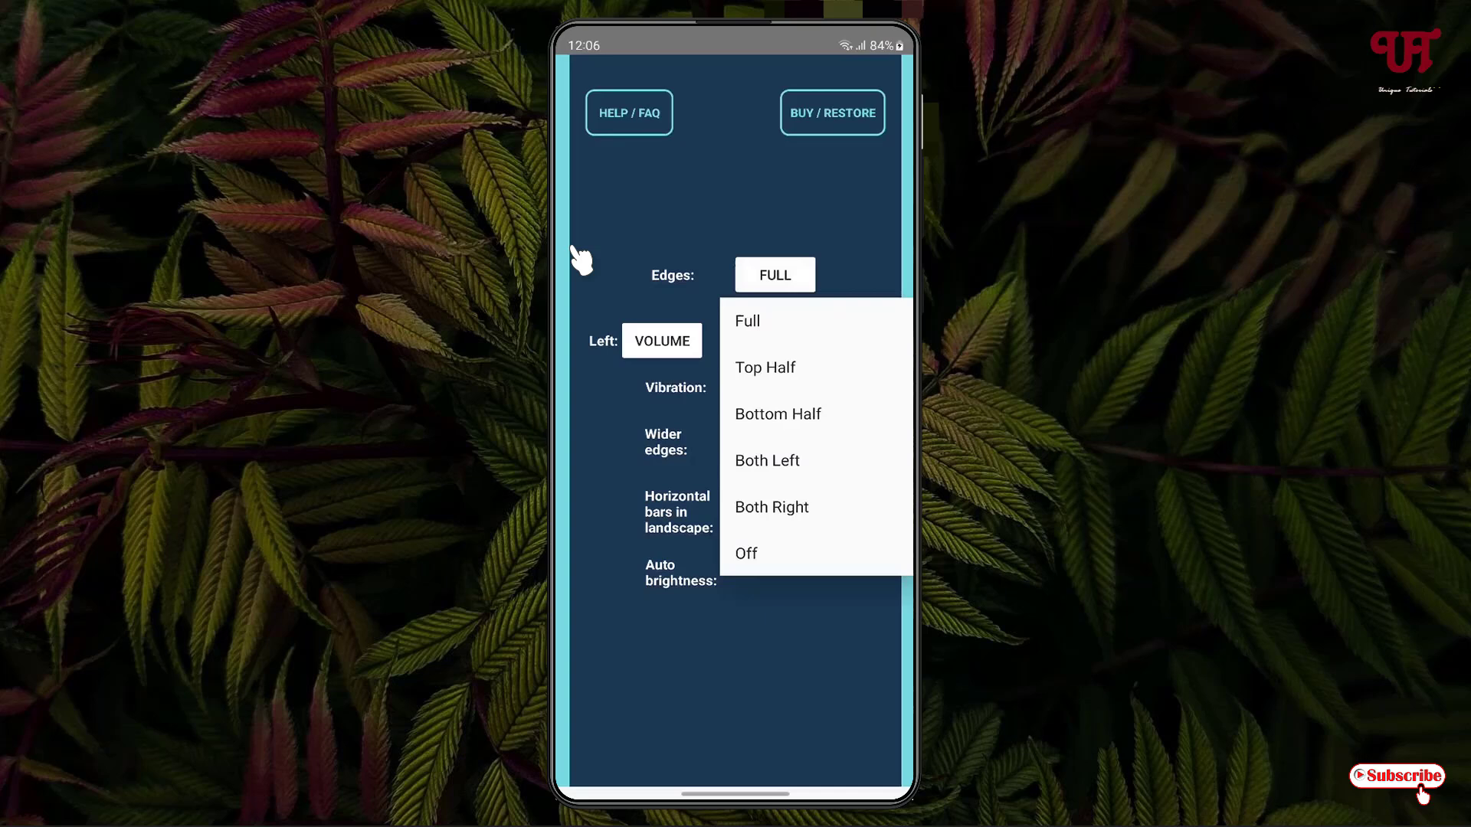
{"action": "mouse_move", "coordinate": [554, 203]}
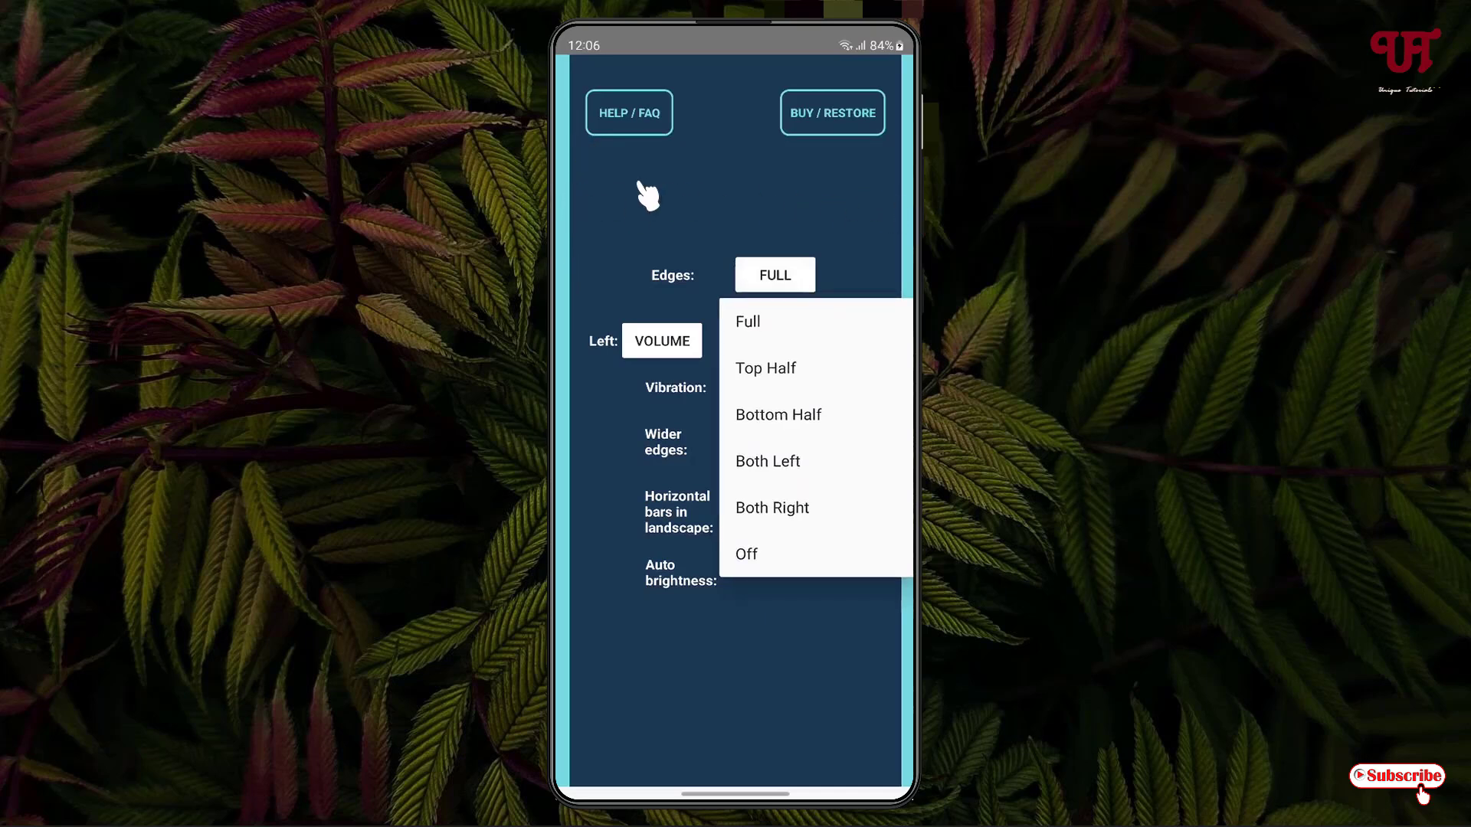
{"action": "mouse_move", "coordinate": [913, 211]}
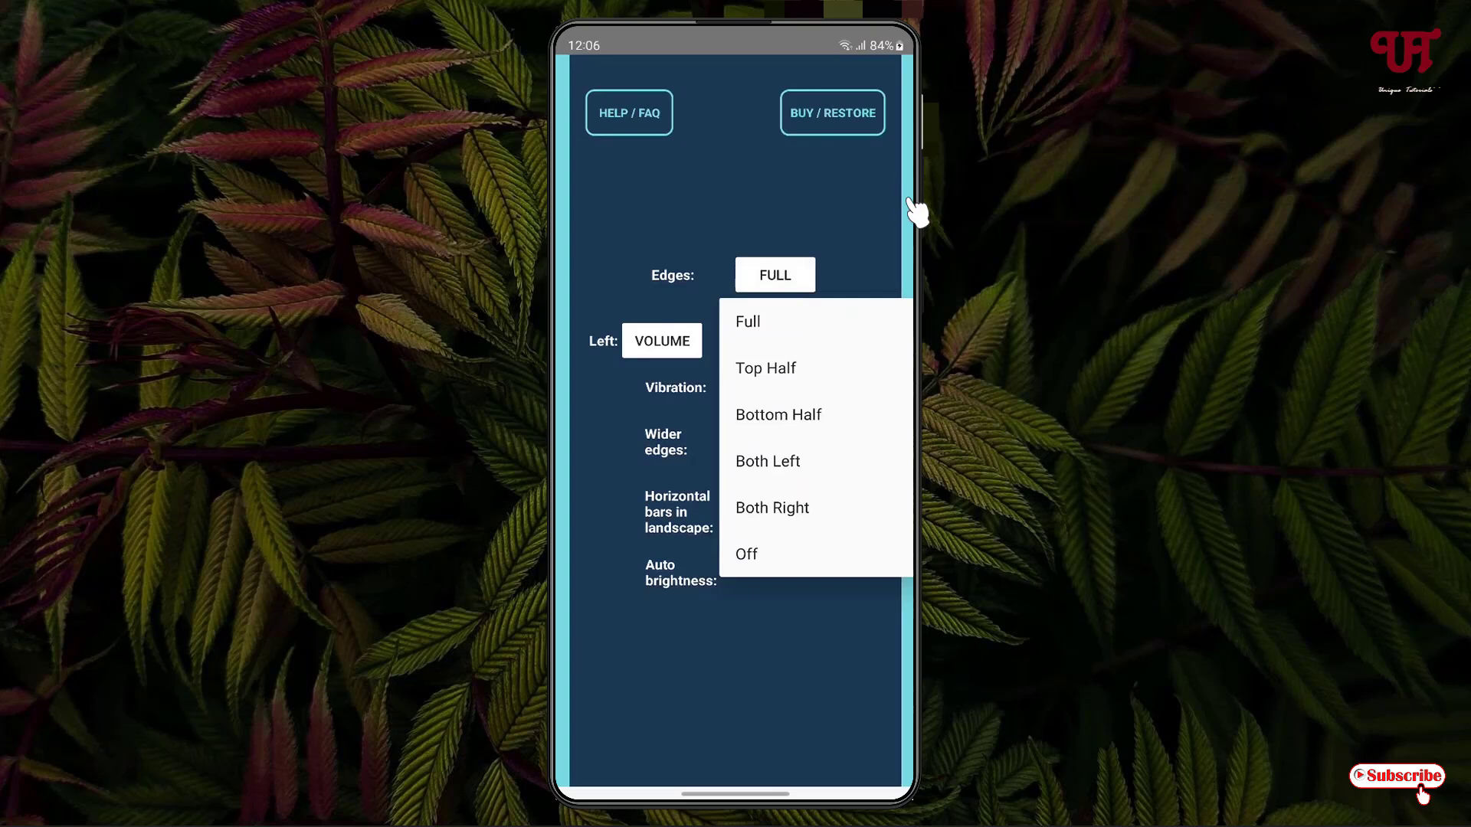
{"action": "mouse_move", "coordinate": [574, 655]}
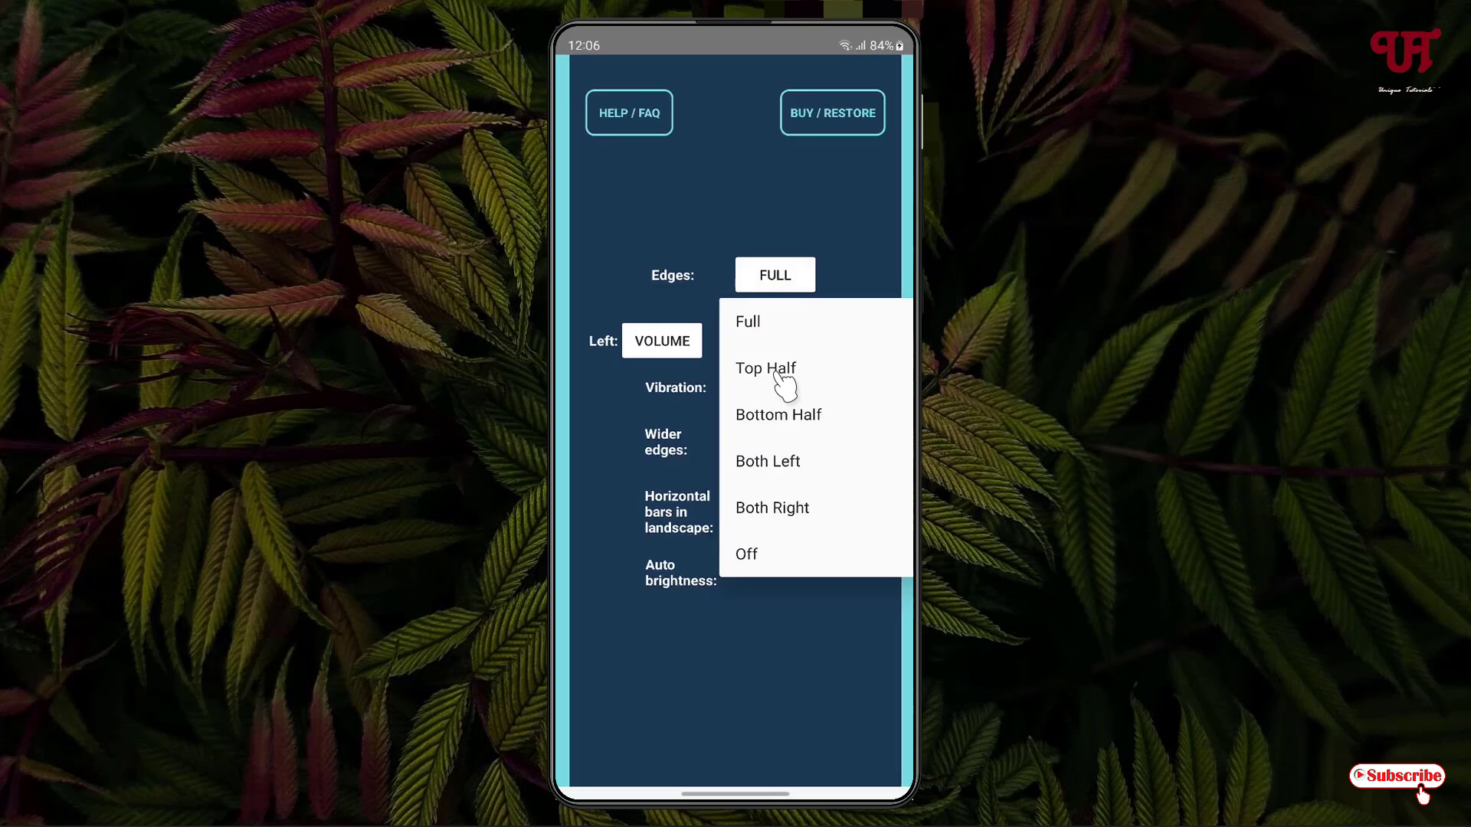
{"action": "left_click", "coordinate": [765, 368]}
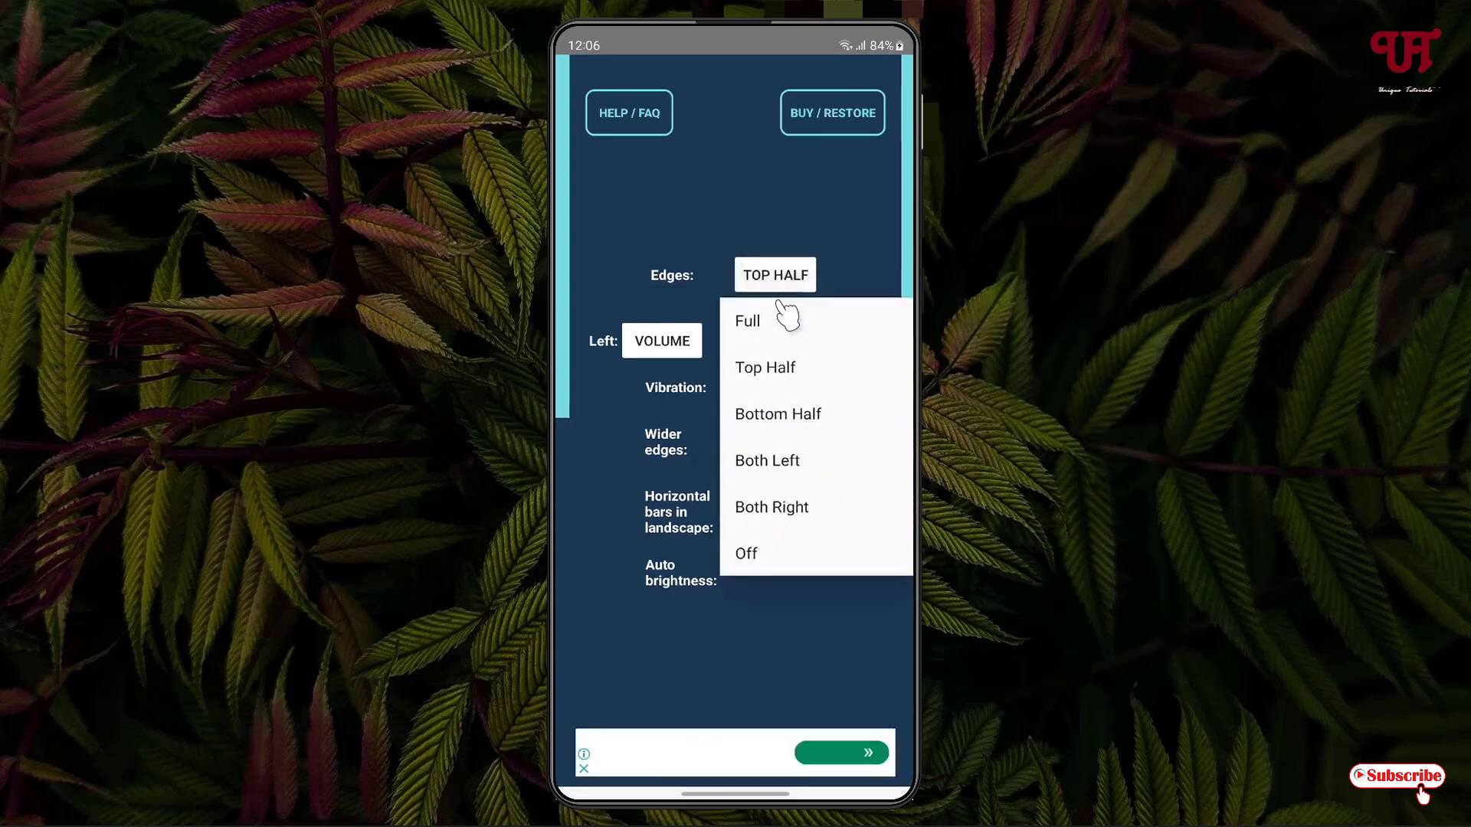
{"action": "left_click", "coordinate": [777, 414]}
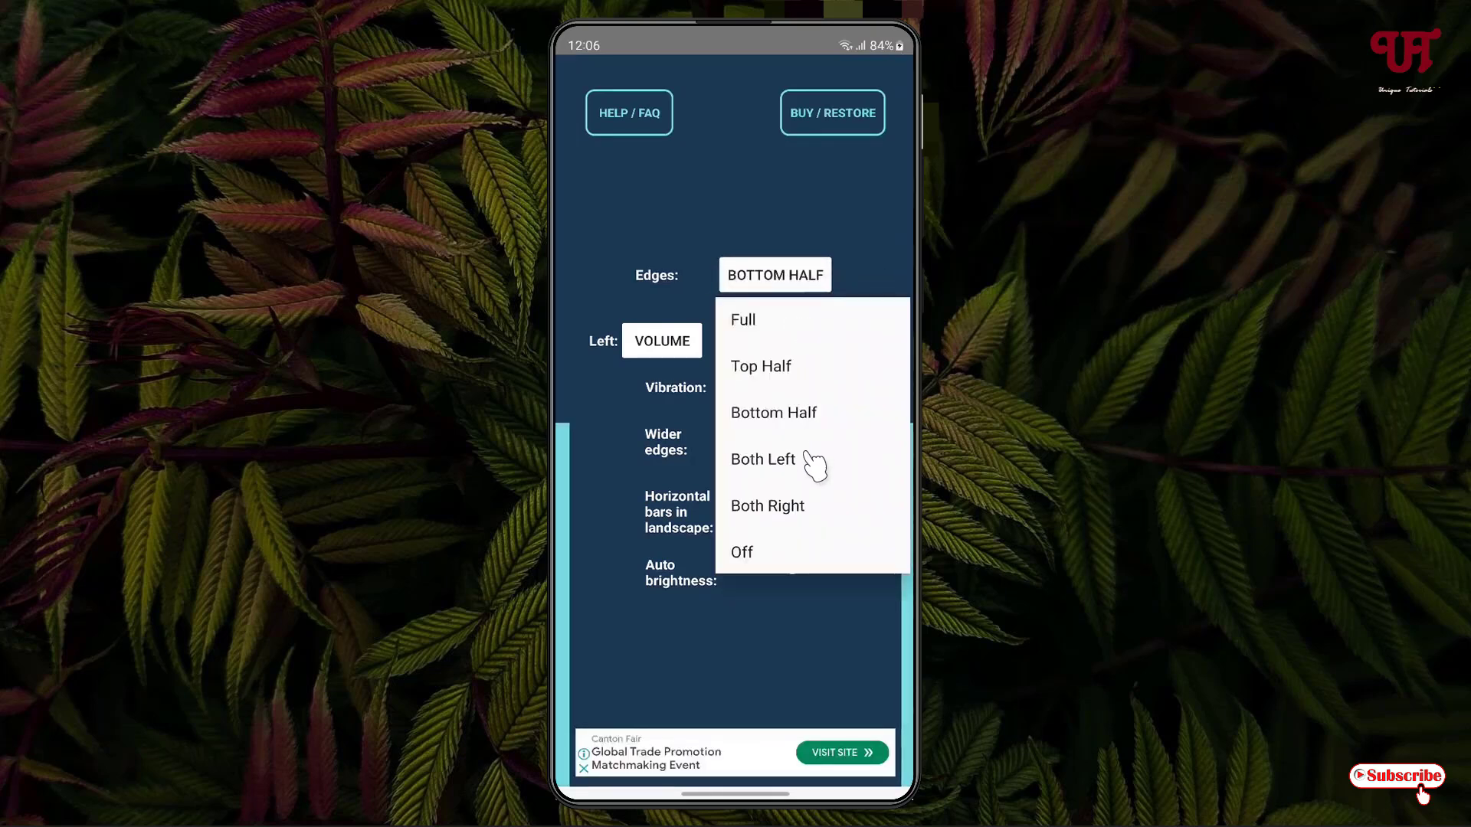
{"action": "mouse_move", "coordinate": [770, 575]}
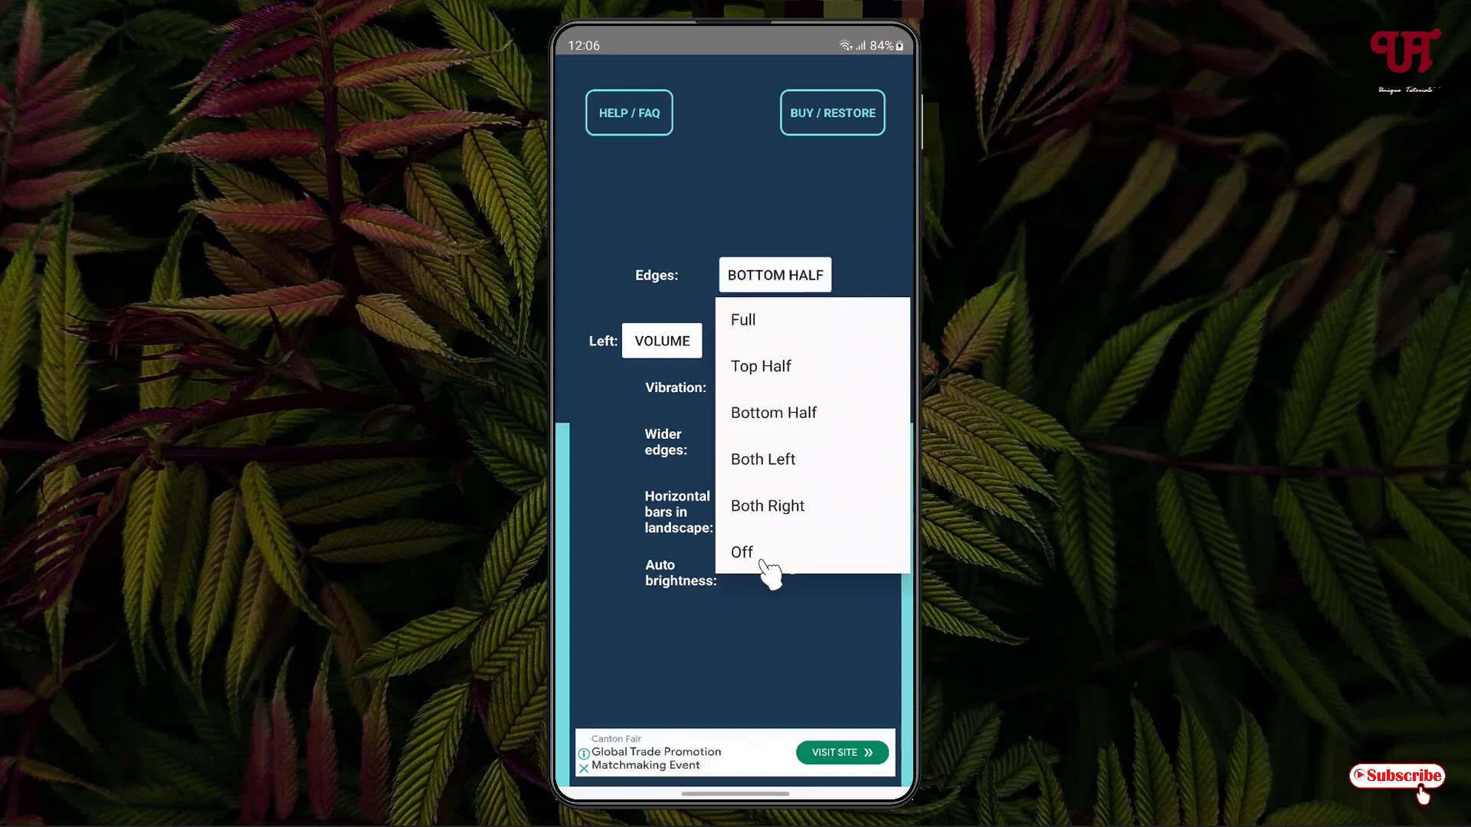
{"action": "mouse_move", "coordinate": [771, 337]}
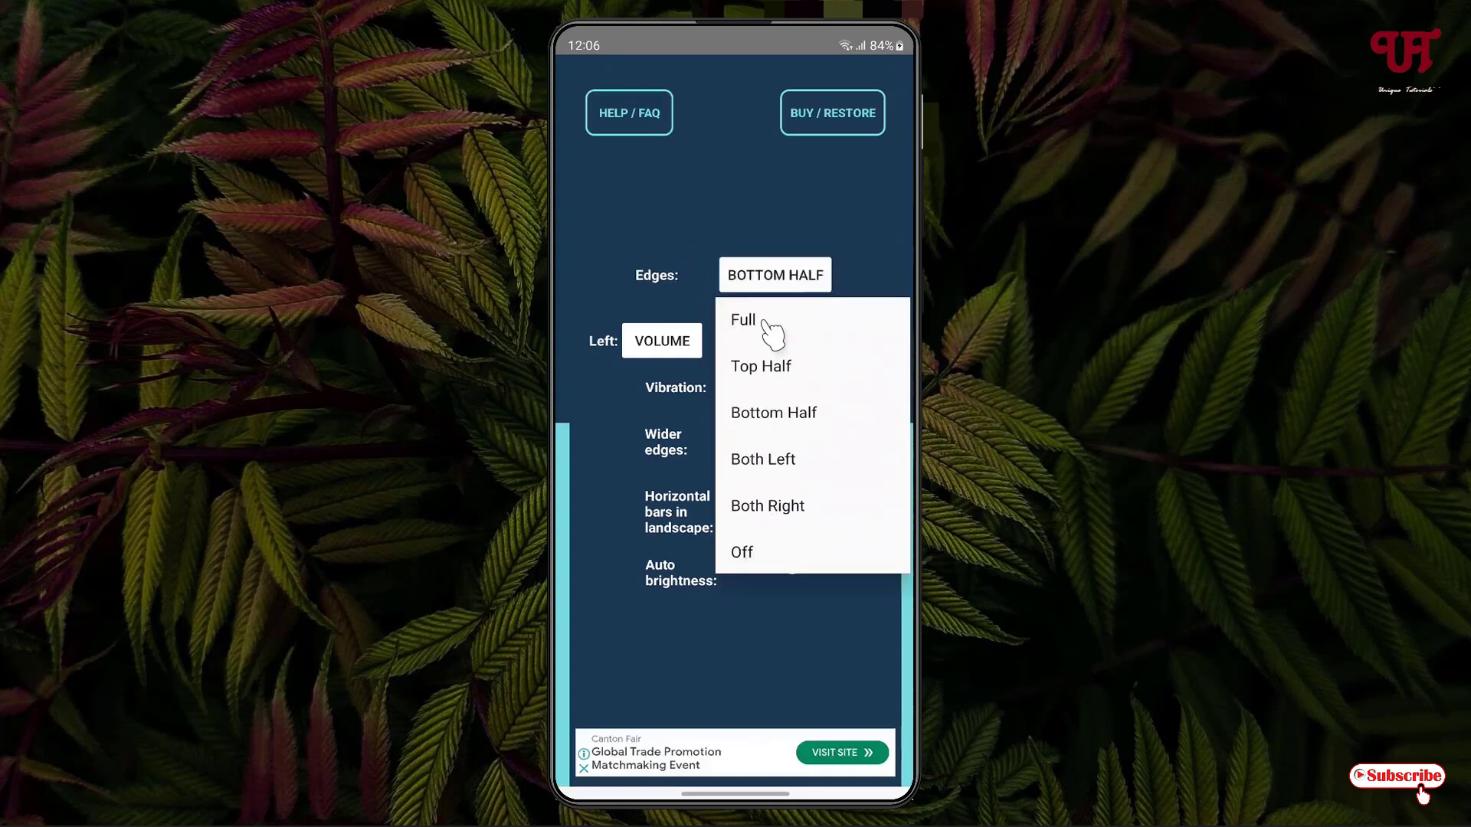
{"action": "left_click", "coordinate": [743, 320]}
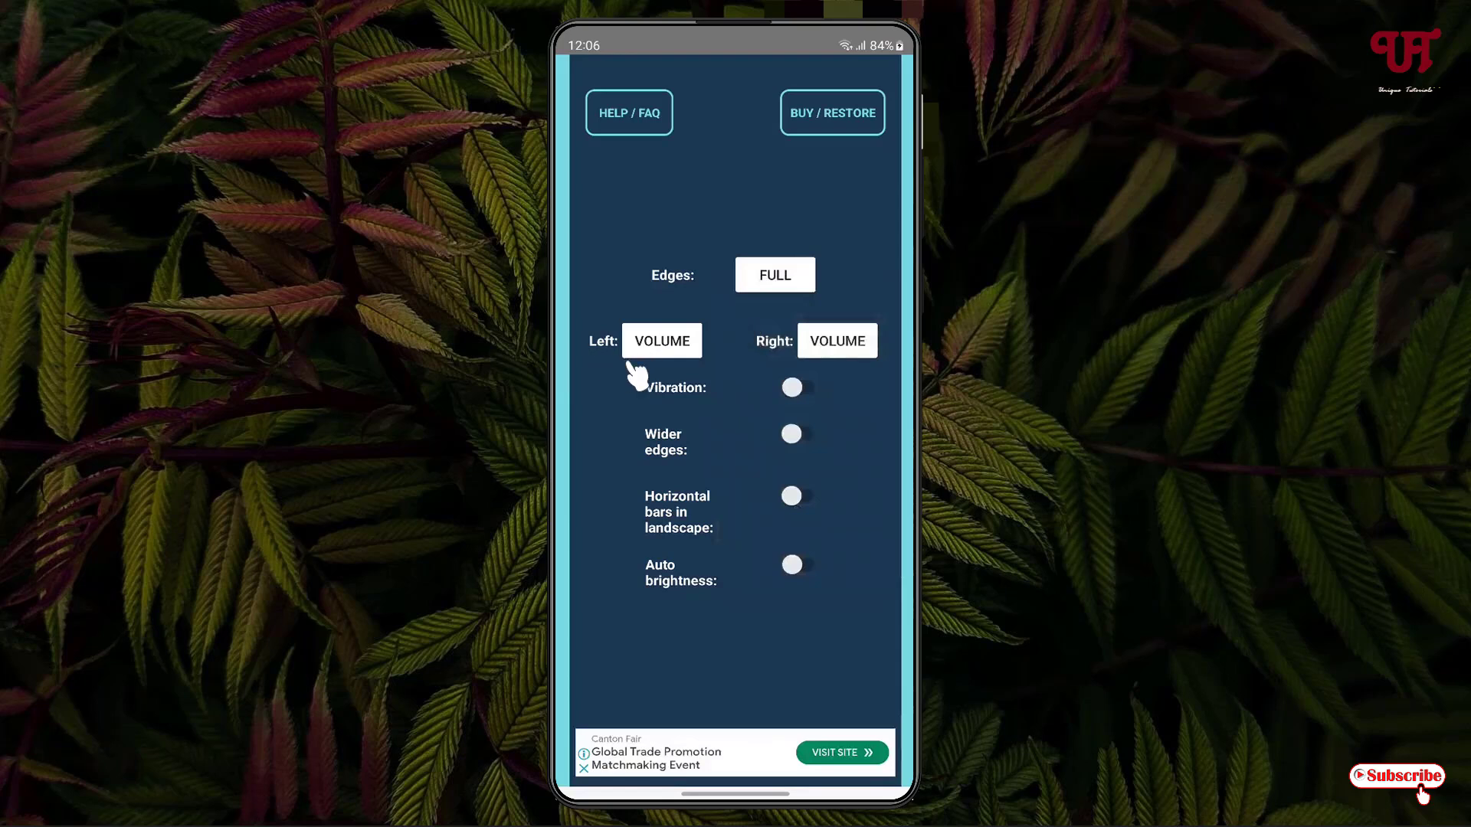
- Change the Left edge dropdown from Volume to Brightness
{"action": "left_click", "coordinate": [661, 340]}
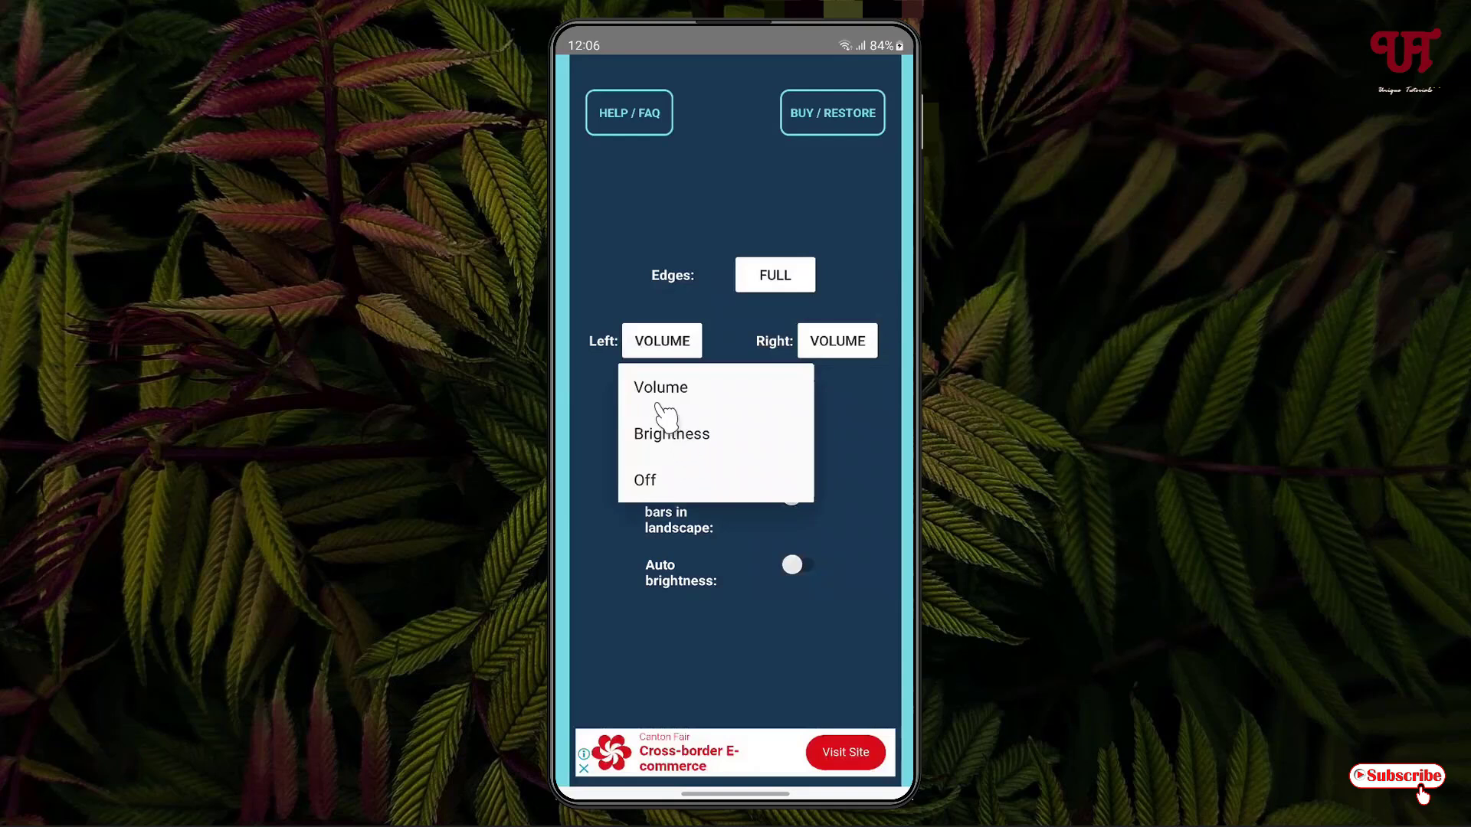
{"action": "mouse_move", "coordinate": [669, 448]}
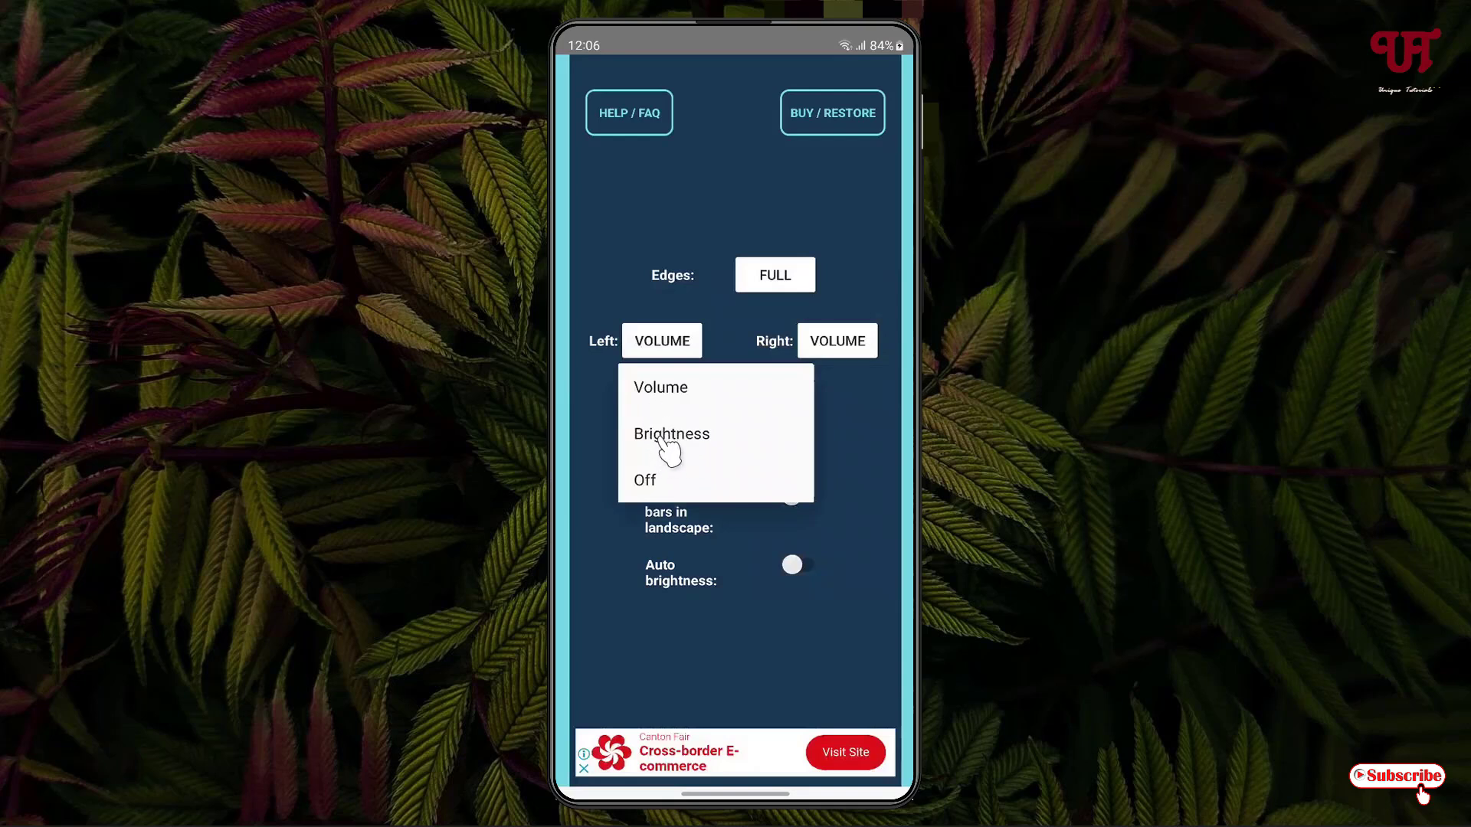
{"action": "left_click", "coordinate": [672, 434]}
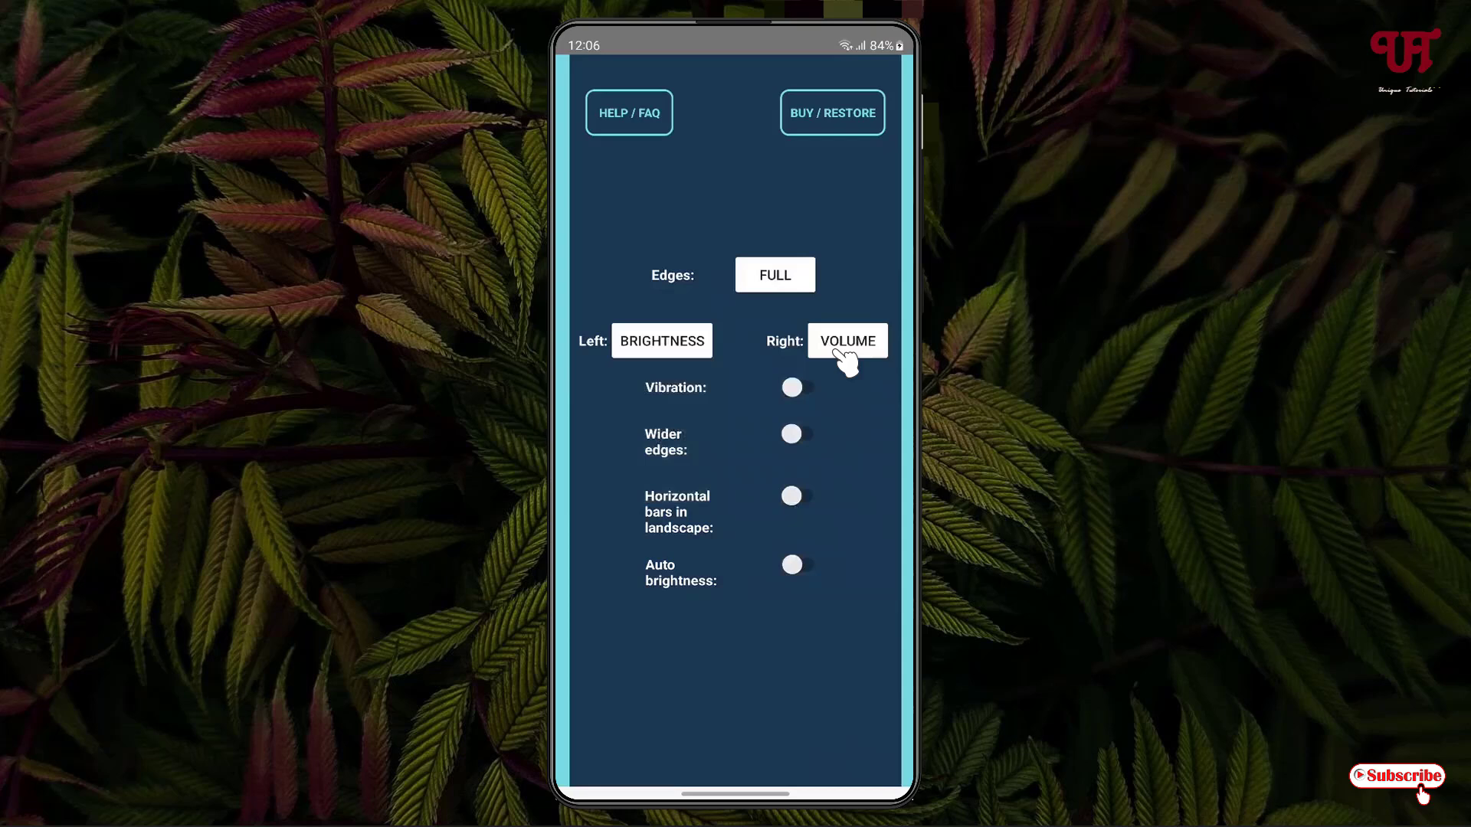
{"action": "mouse_move", "coordinate": [741, 423]}
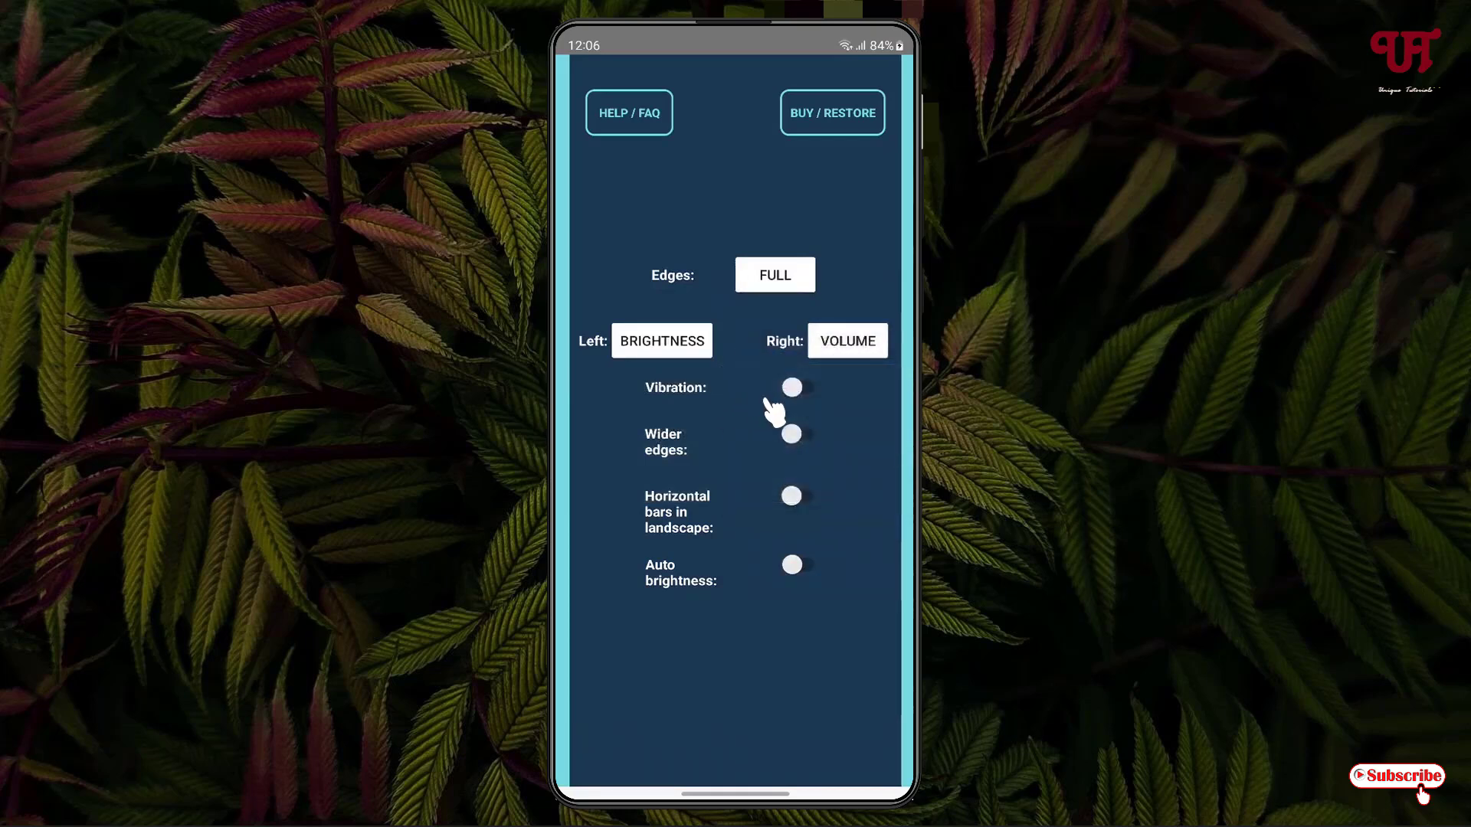
{"action": "mouse_move", "coordinate": [908, 374]}
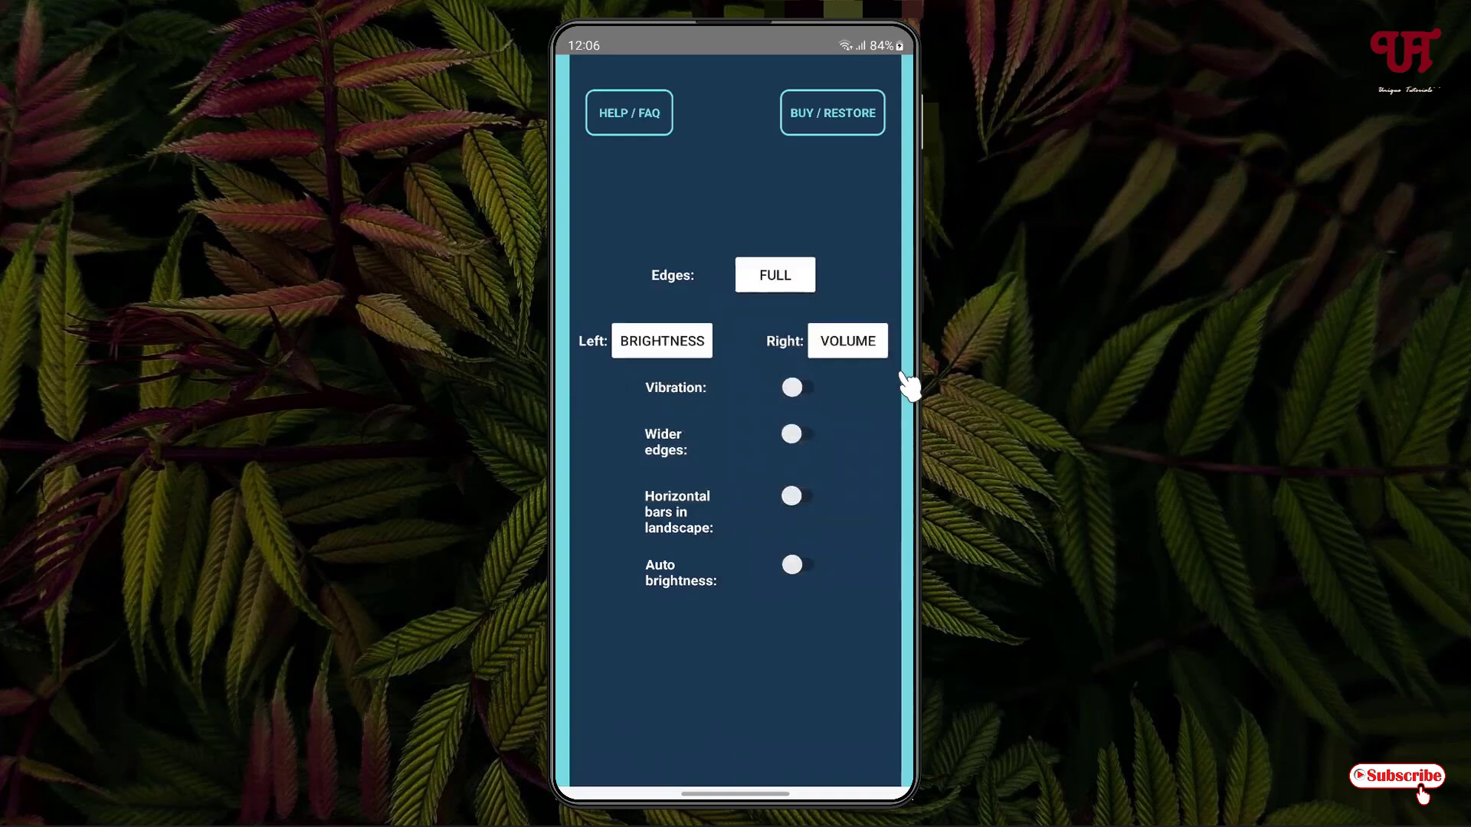
{"action": "mouse_move", "coordinate": [816, 407]}
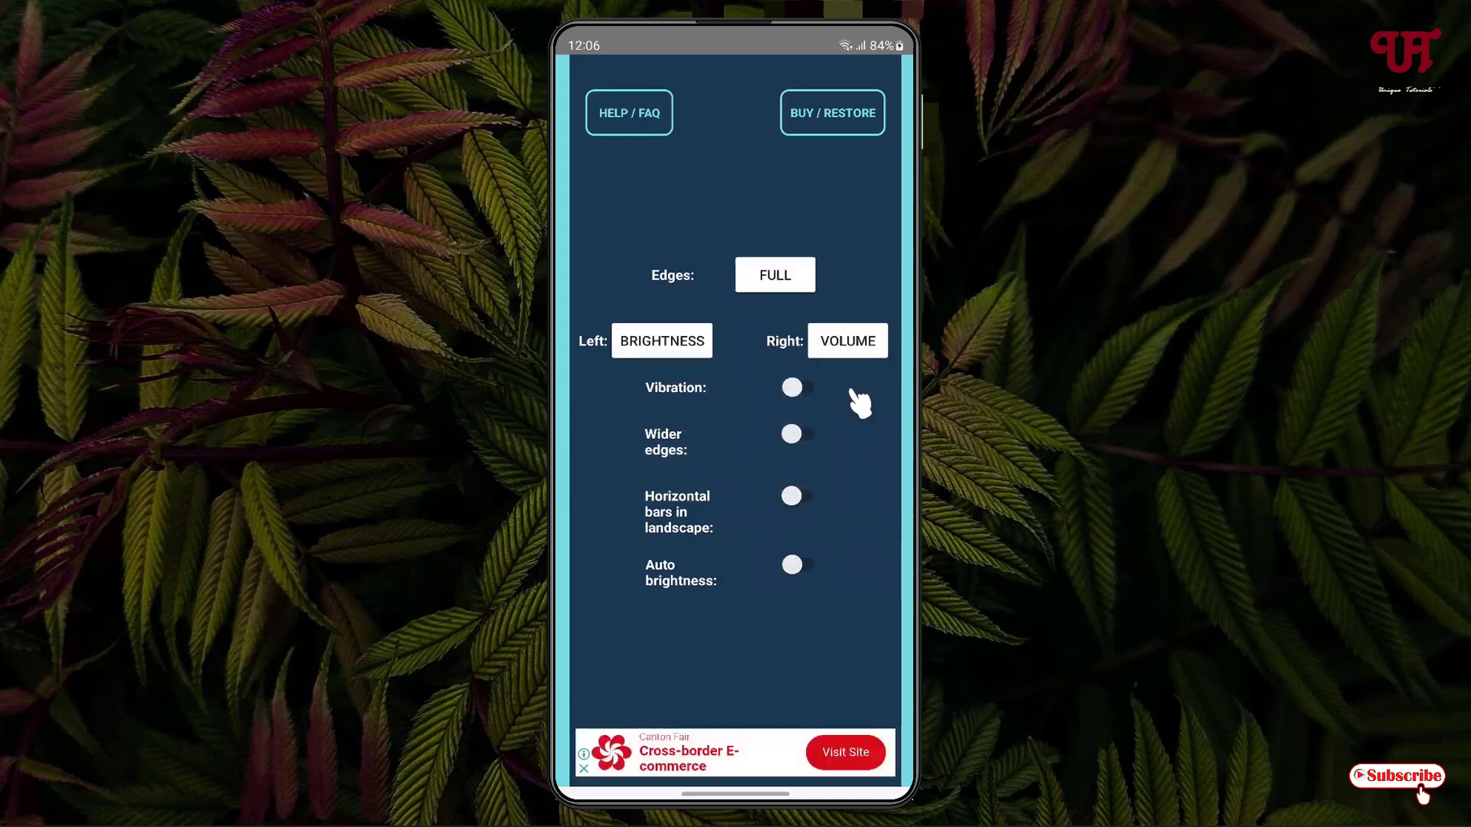
{"action": "left_click", "coordinate": [792, 434]}
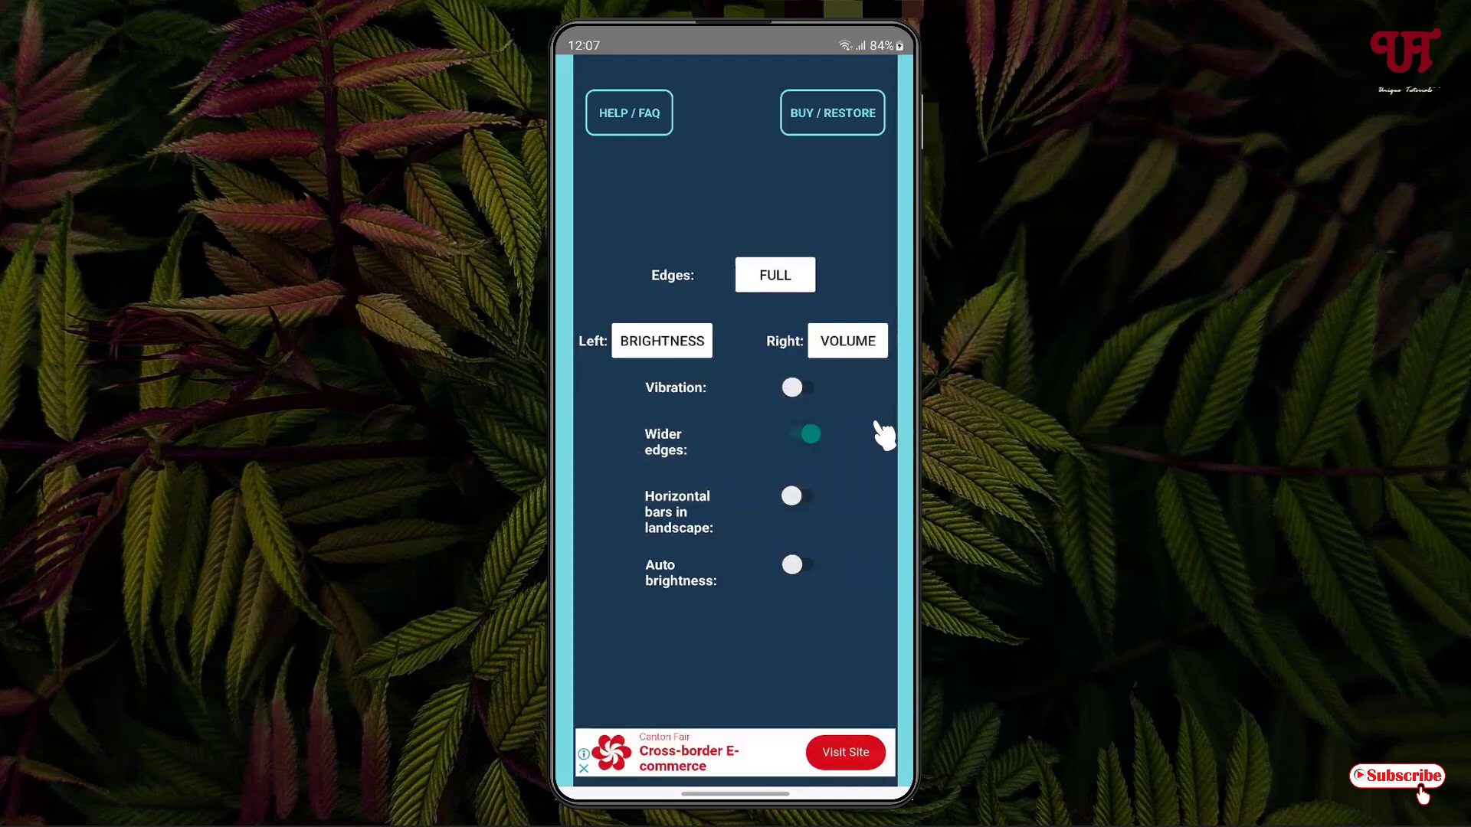
{"action": "left_click", "coordinate": [797, 435]}
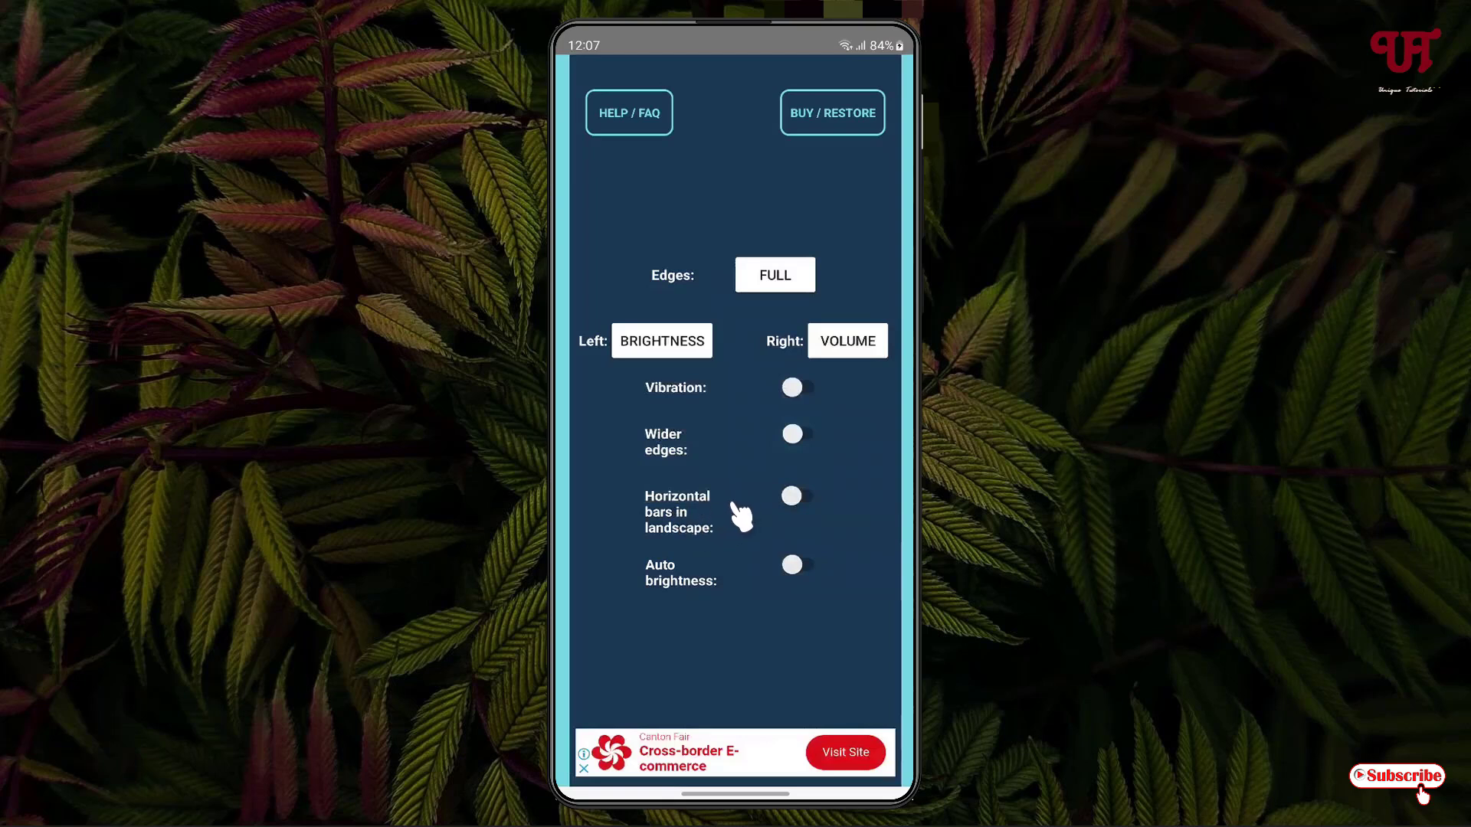
{"action": "mouse_move", "coordinate": [726, 530]}
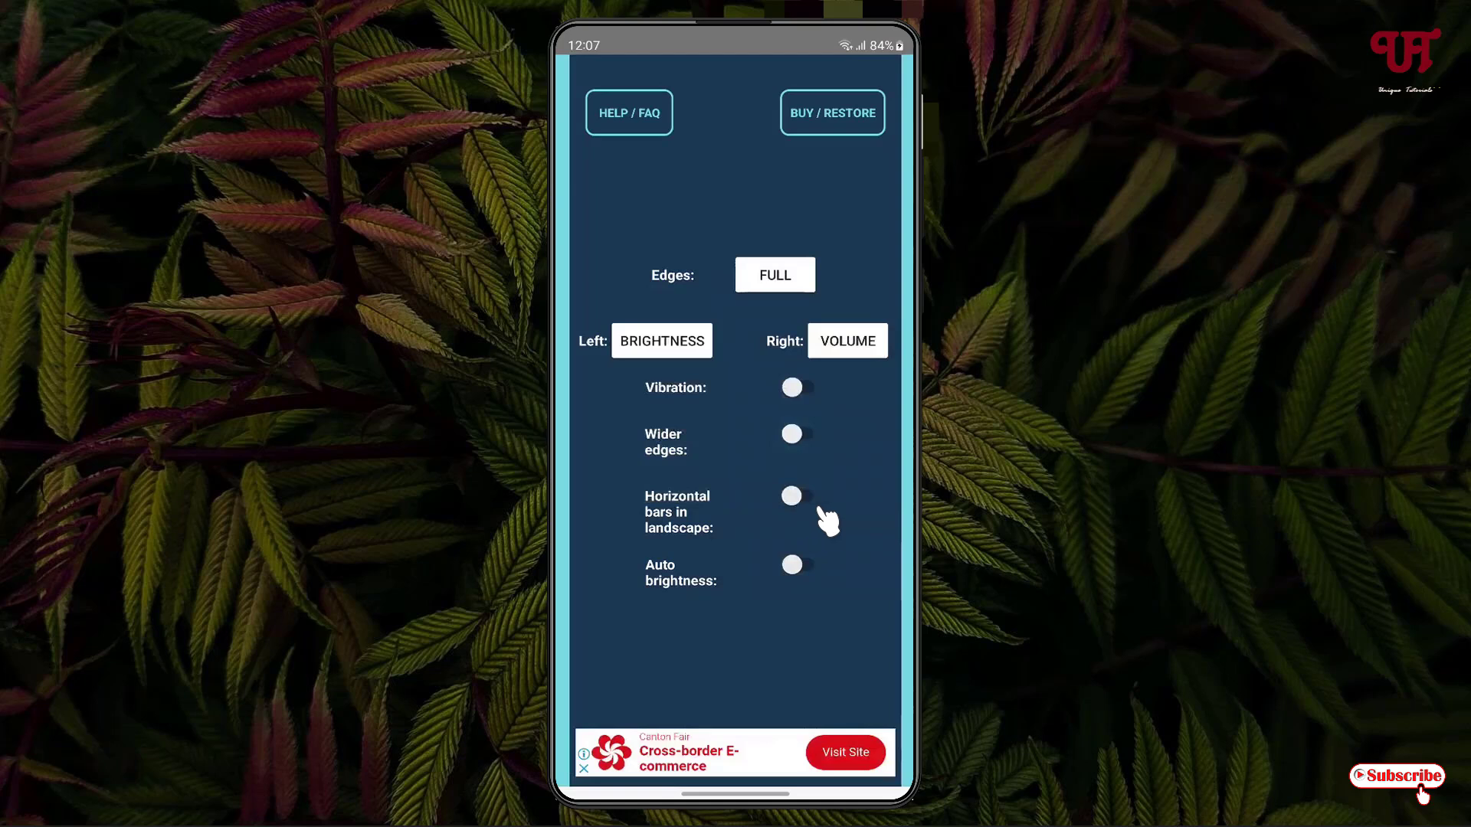
{"action": "mouse_move", "coordinate": [707, 585]}
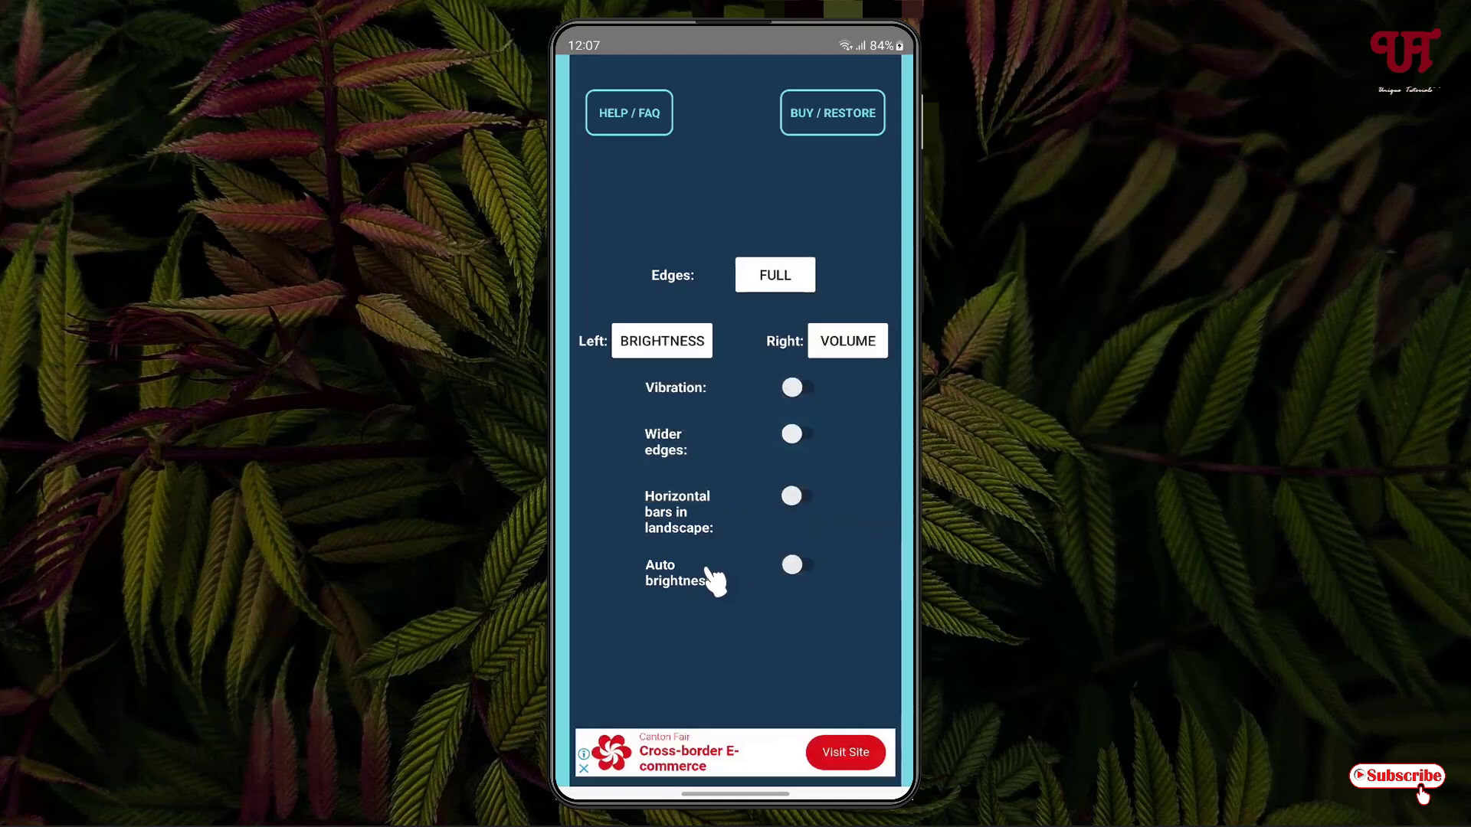
{"action": "mouse_move", "coordinate": [765, 604]}
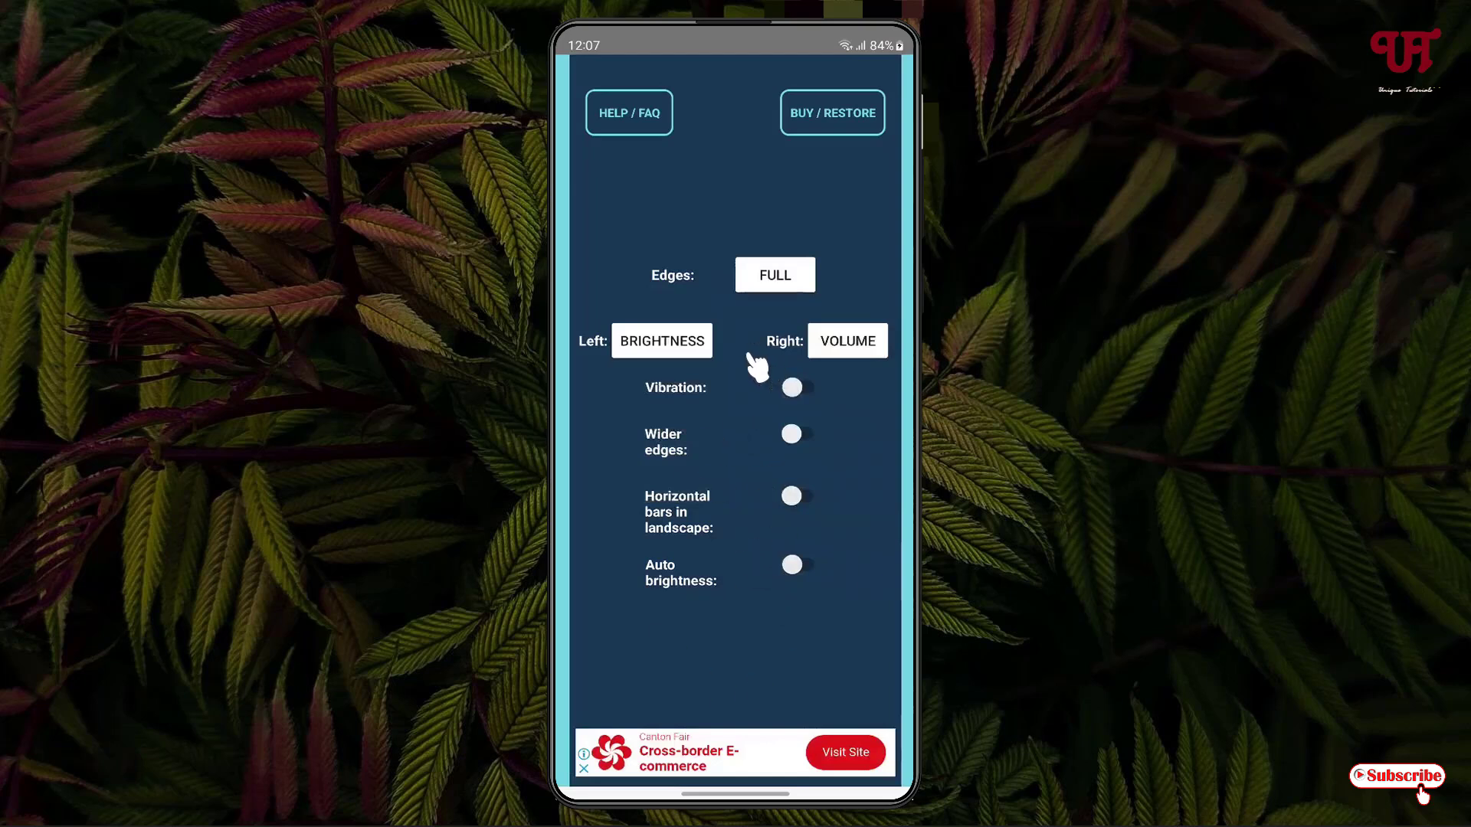
{"action": "mouse_move", "coordinate": [784, 800]}
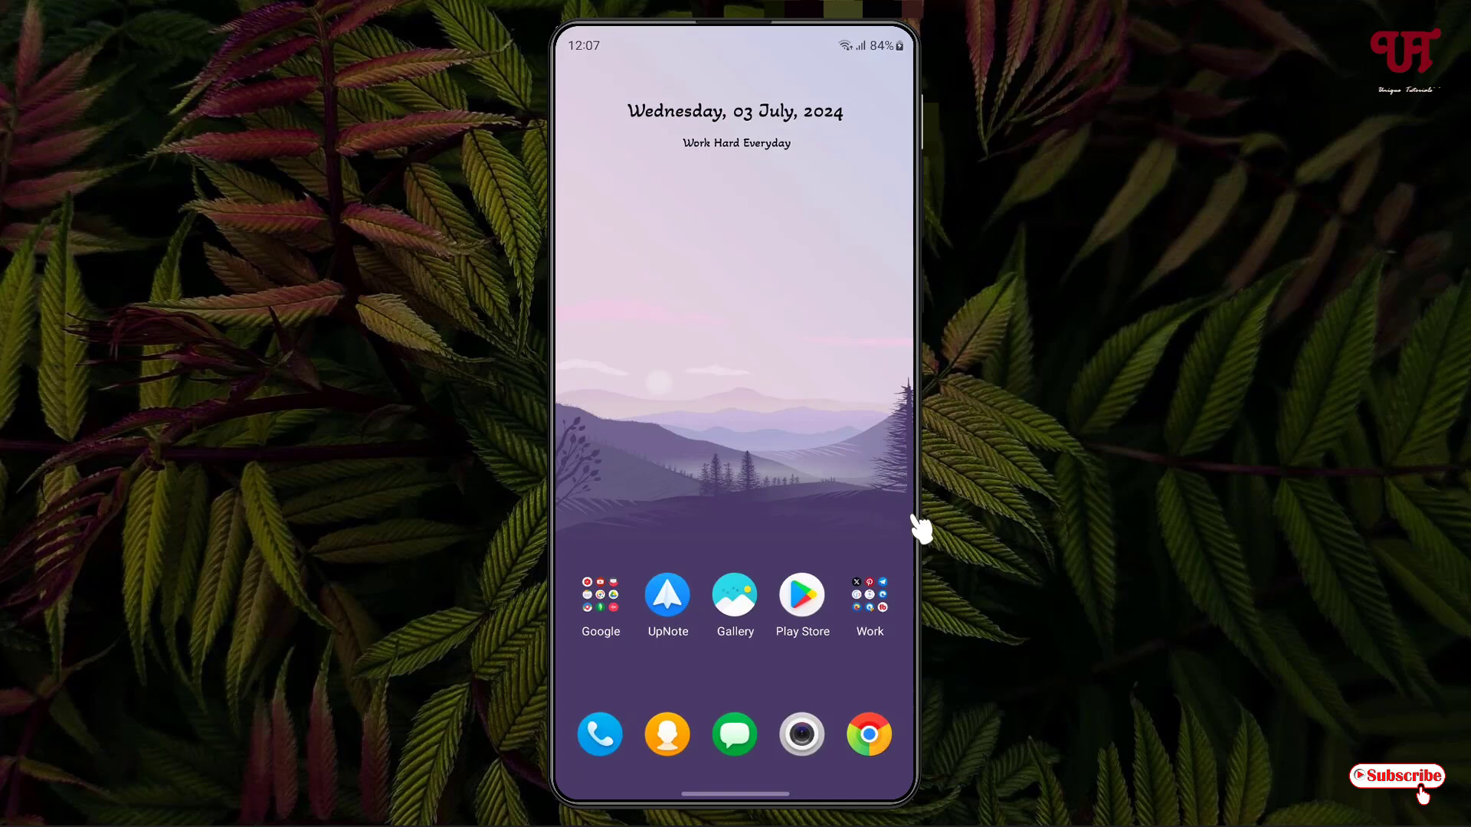
{"action": "mouse_move", "coordinate": [855, 475]}
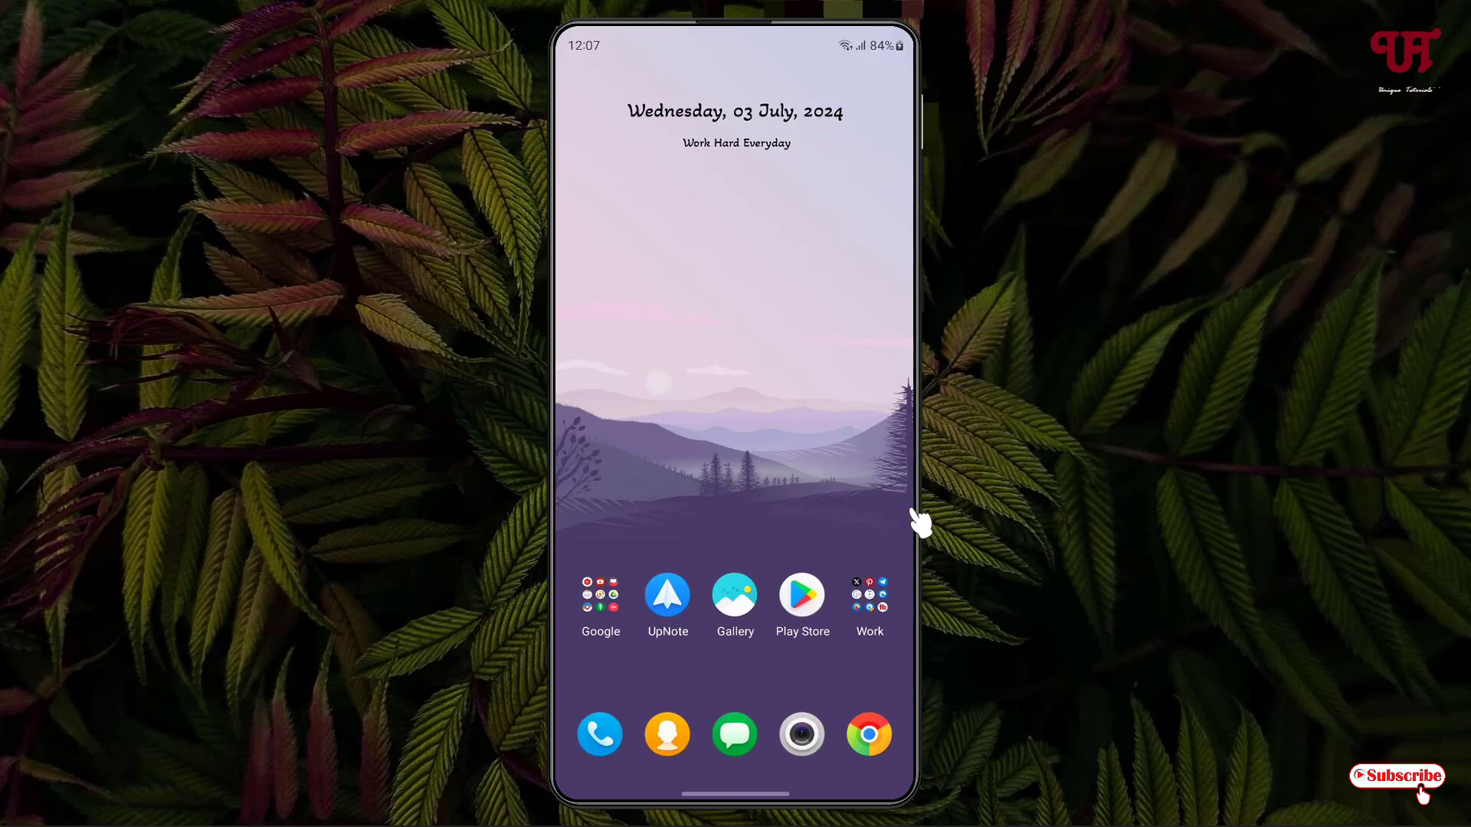
{"action": "mouse_move", "coordinate": [921, 543]}
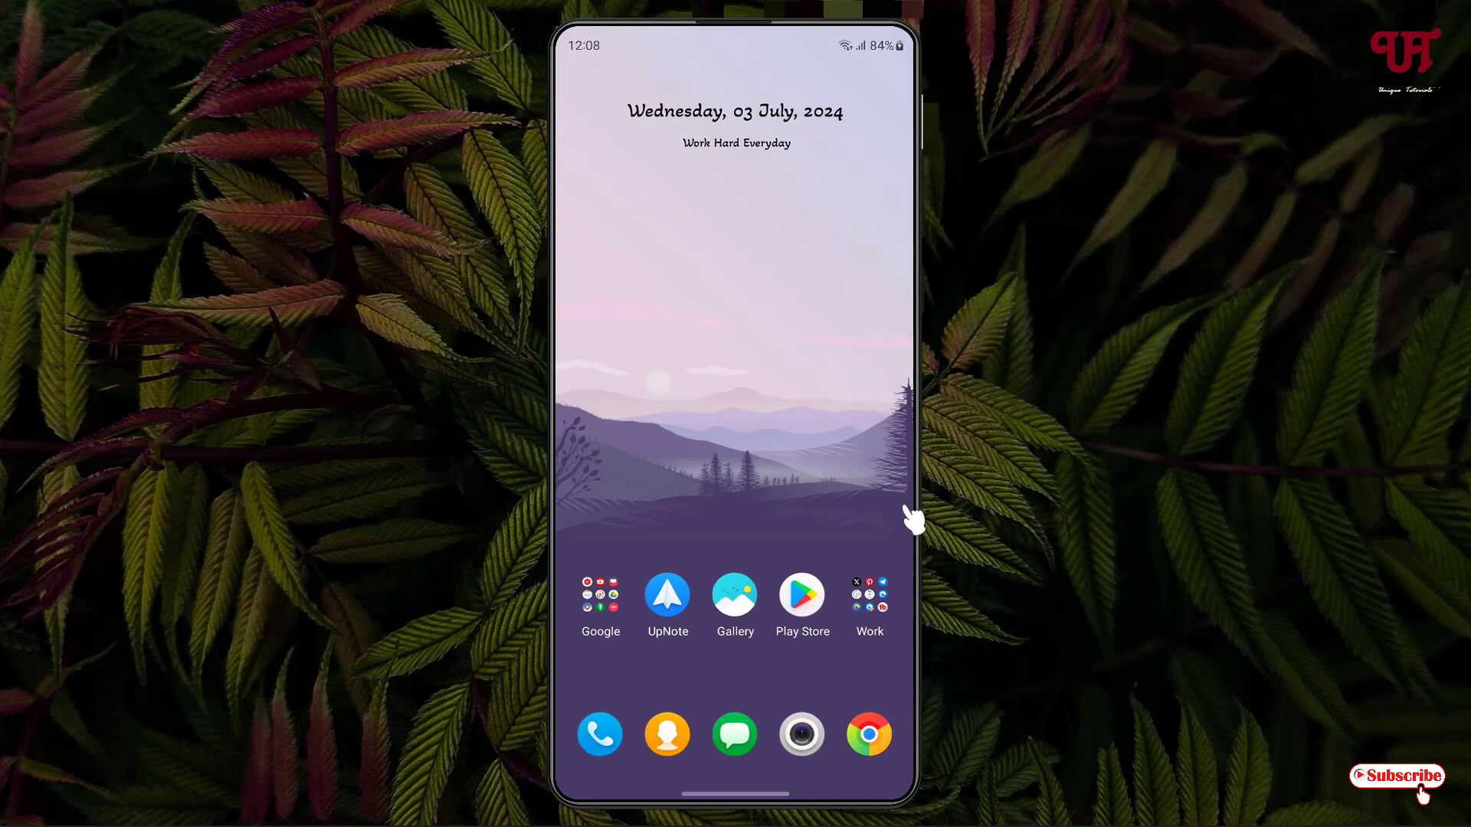
{"action": "mouse_move", "coordinate": [576, 403]}
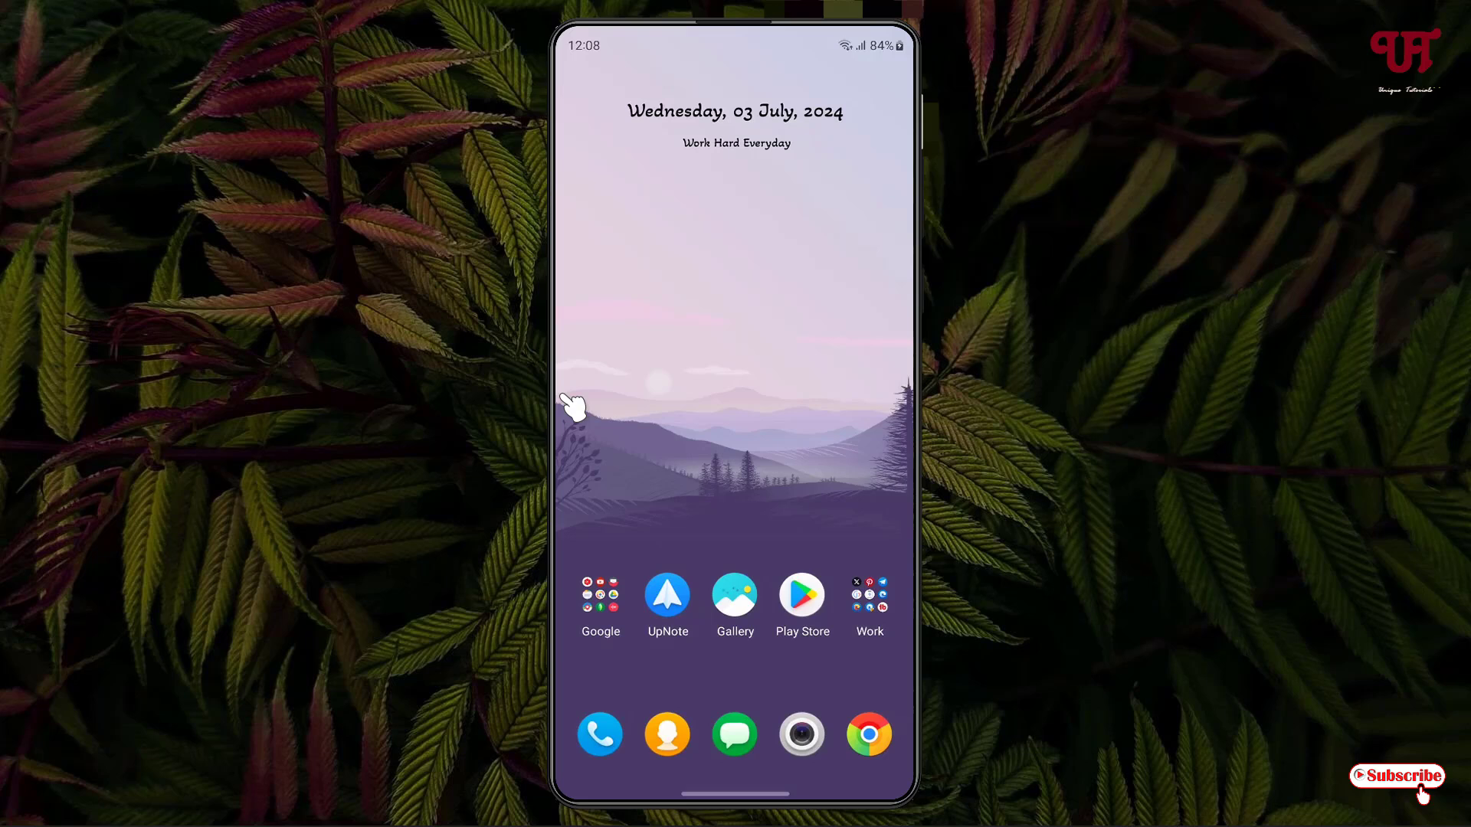
{"action": "mouse_move", "coordinate": [572, 441]}
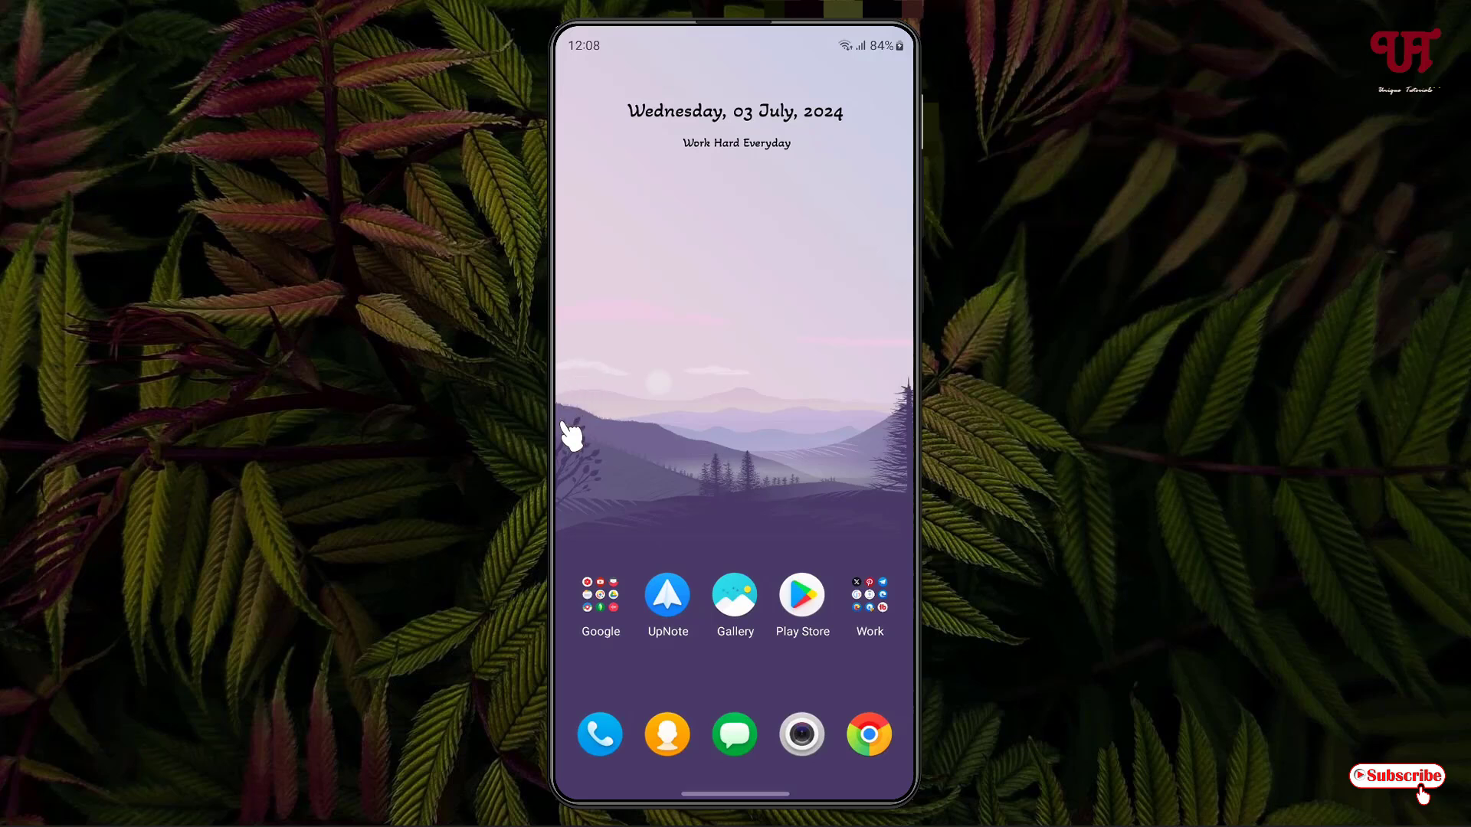
{"action": "mouse_move", "coordinate": [805, 496]}
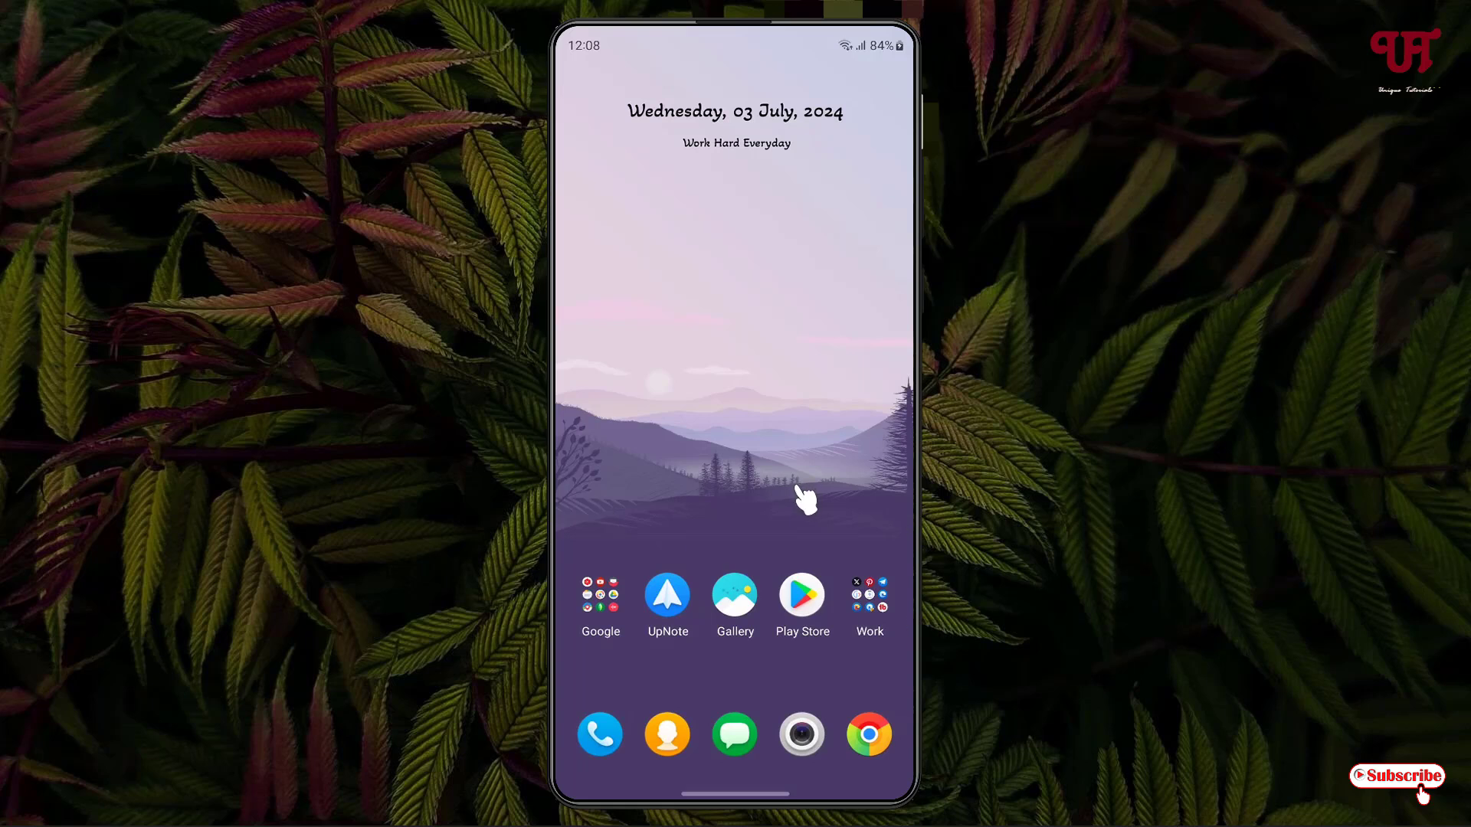